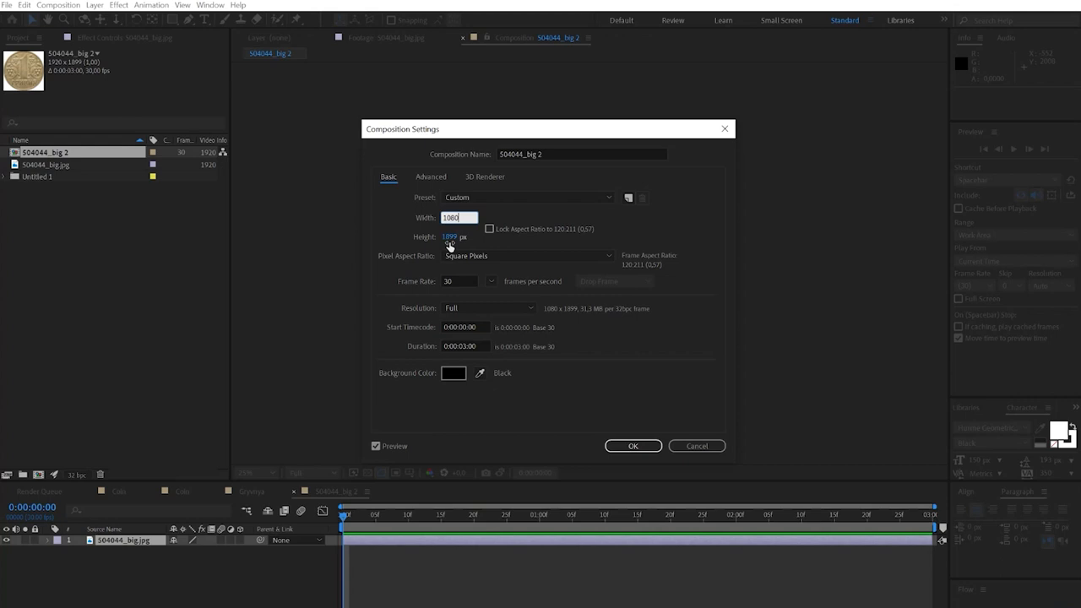
- Resize the composition to a 1080 × 1080 px square in Composition Settings
type("1080")
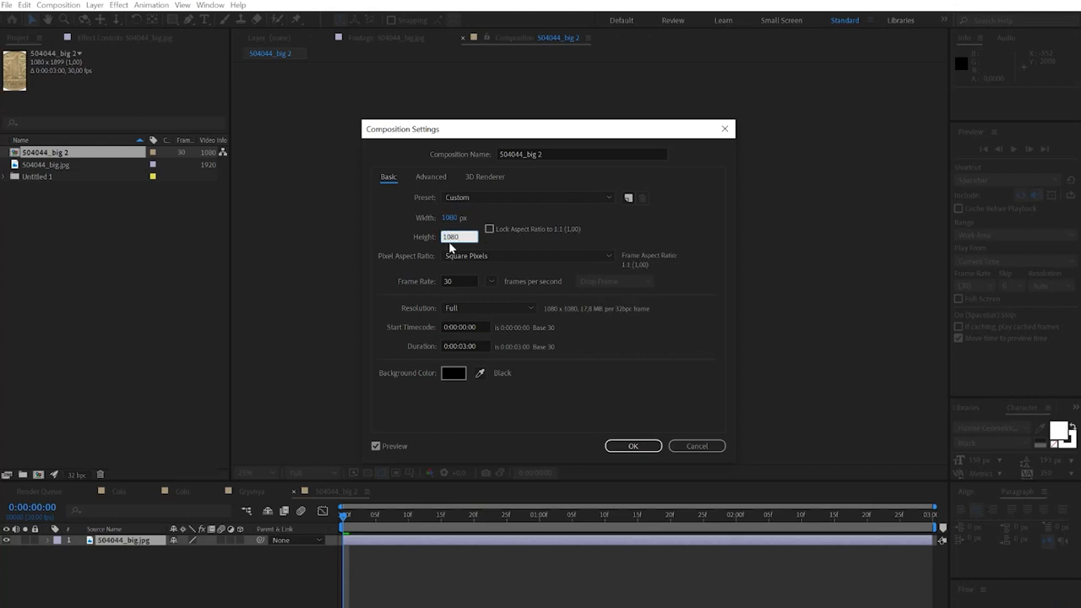
left_click(631, 446)
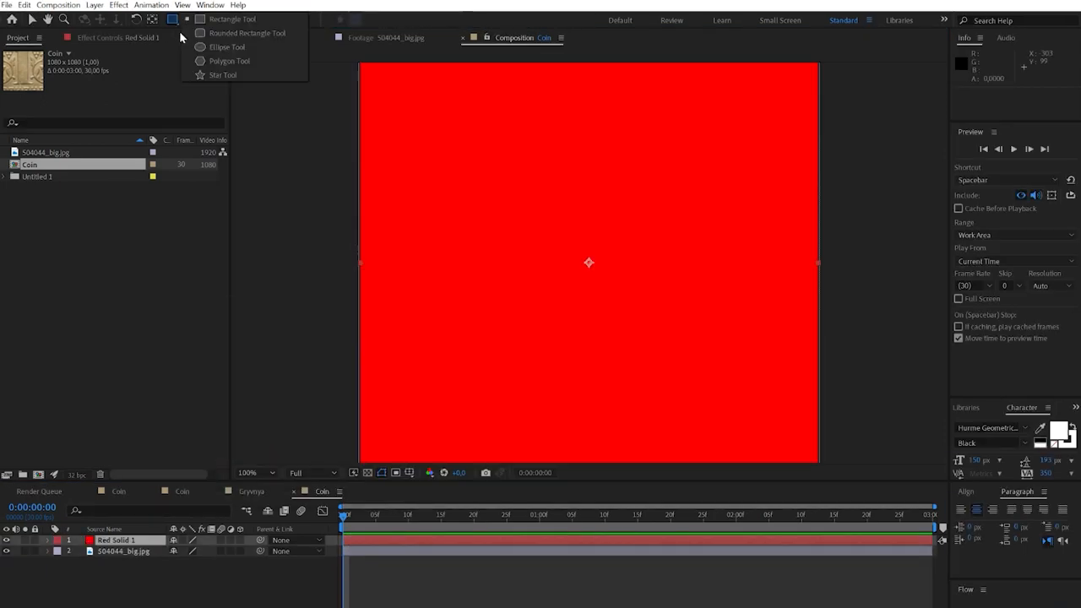
- Fit an elliptical mask over the whole red solid and select the Base layer
left_click(226, 47)
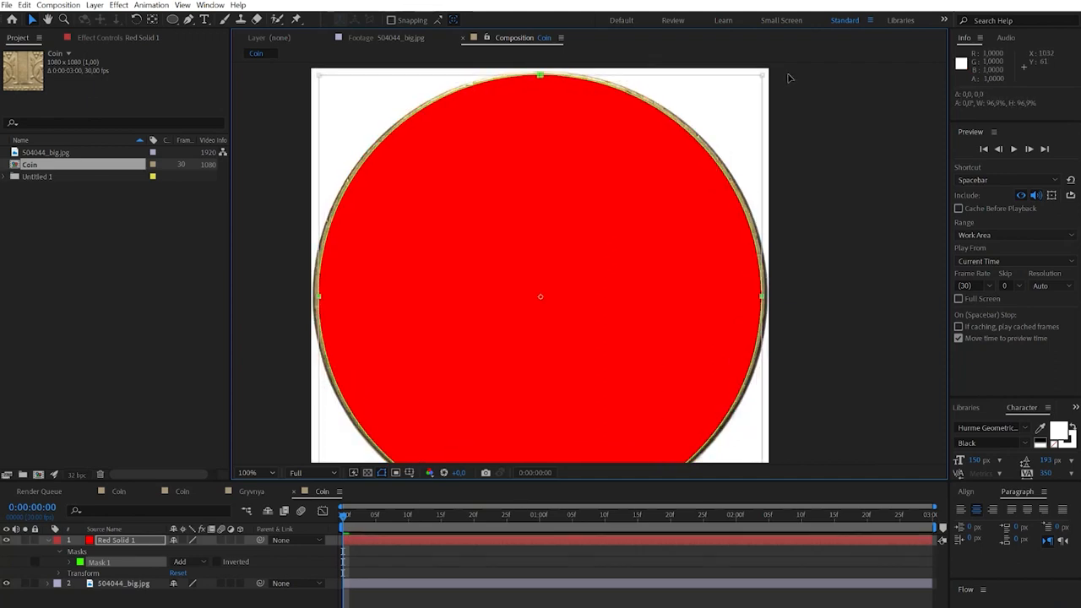
double_click(114, 541)
type("Base")
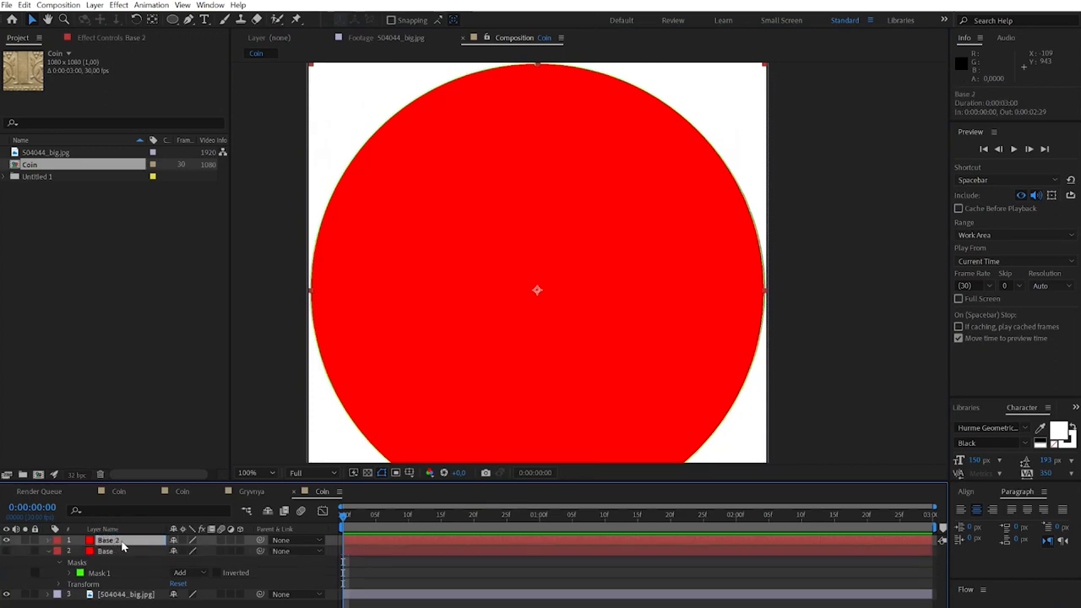
left_click(109, 541)
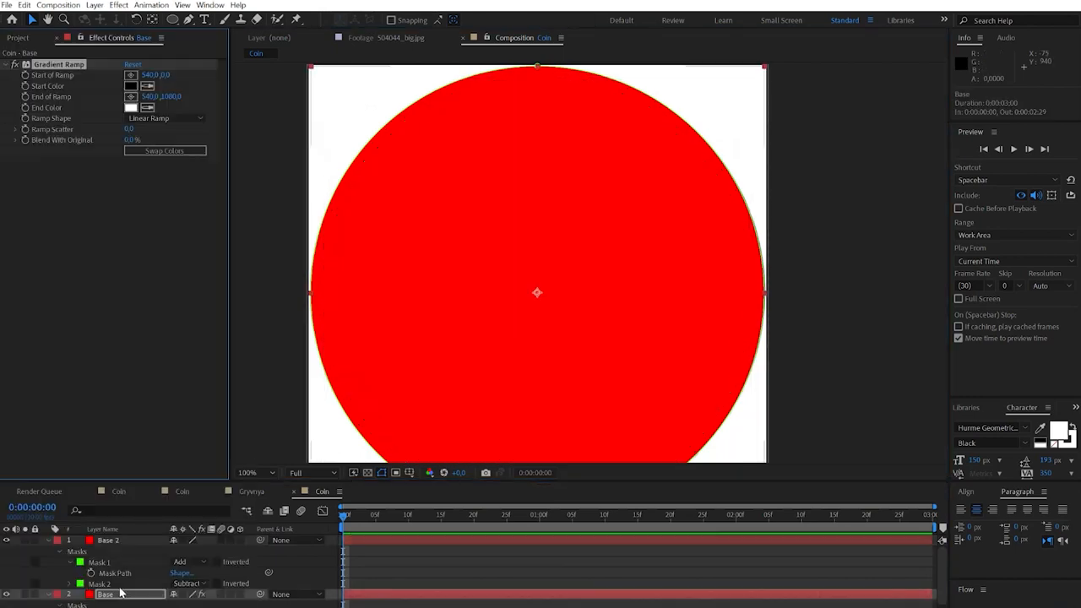
- Set Gradient Ramp to Radial Ramp with a light gold start colour
left_click(165, 118)
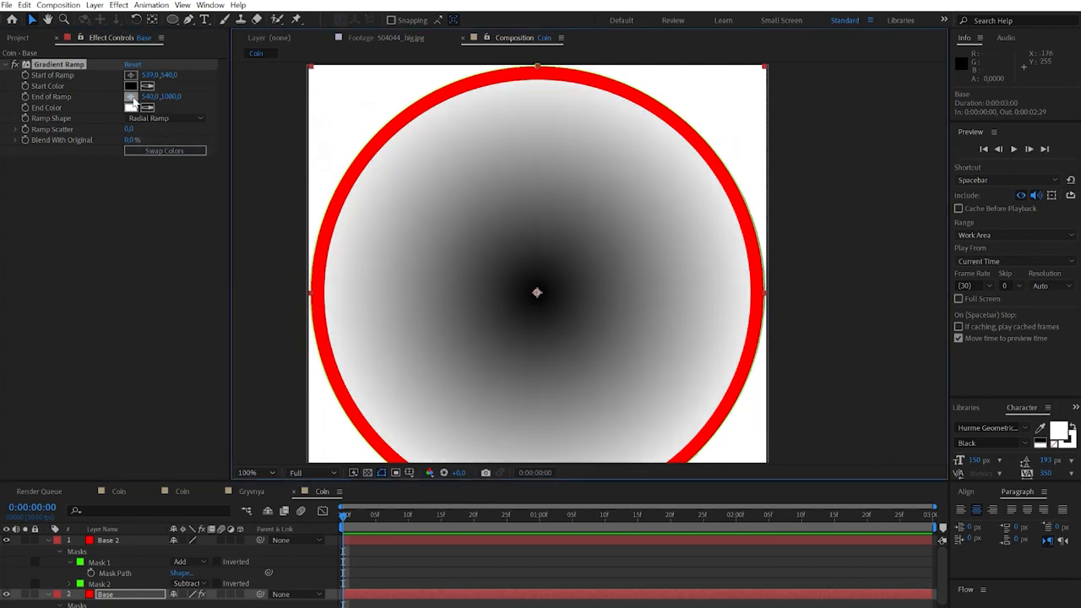
left_click(132, 85)
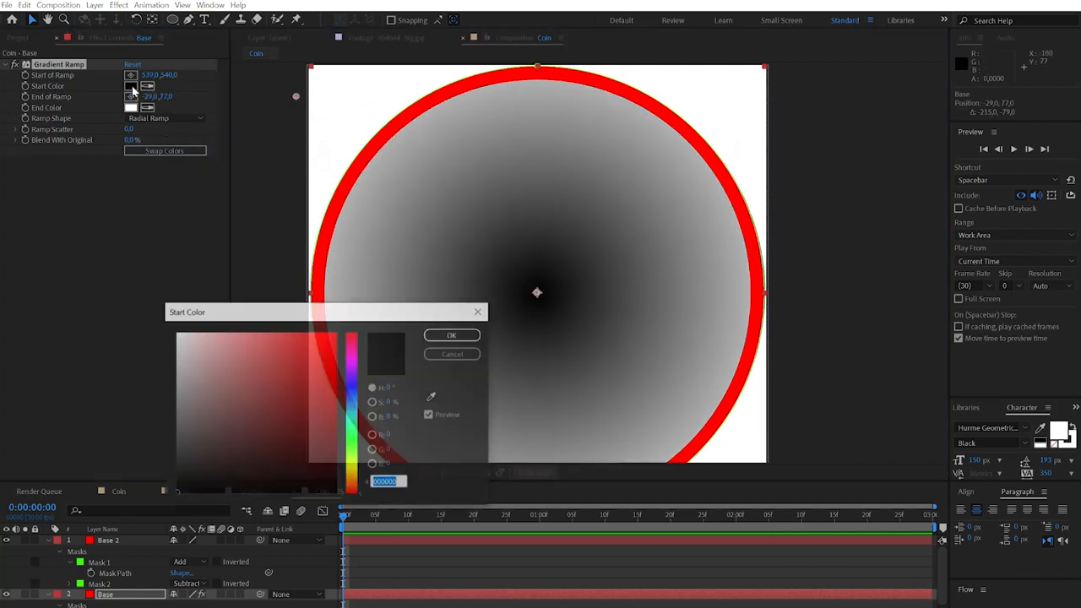
left_click(273, 378)
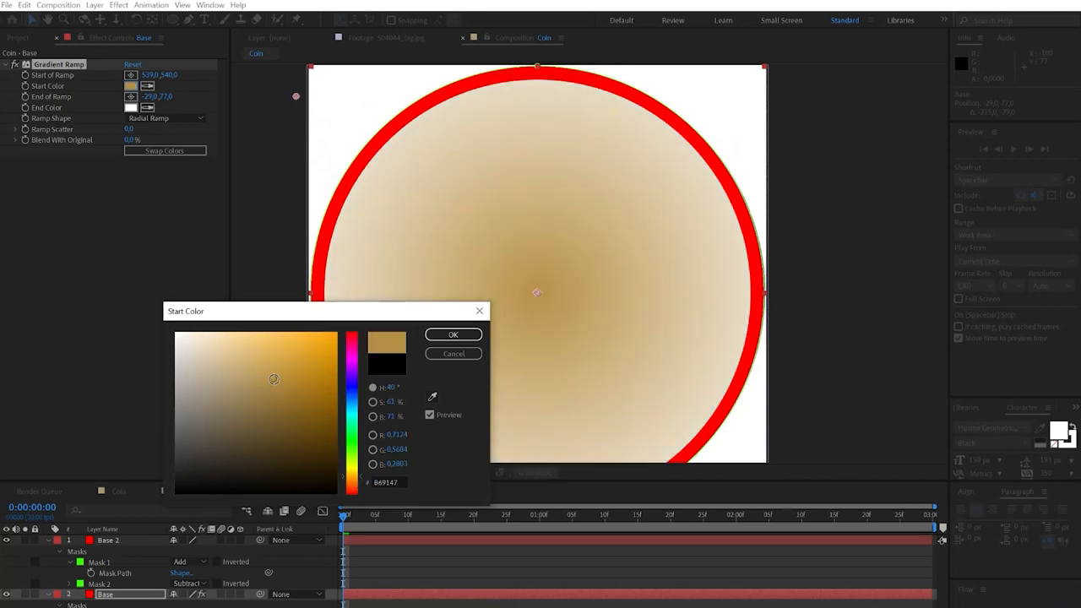
left_click_drag(274, 379, 245, 346)
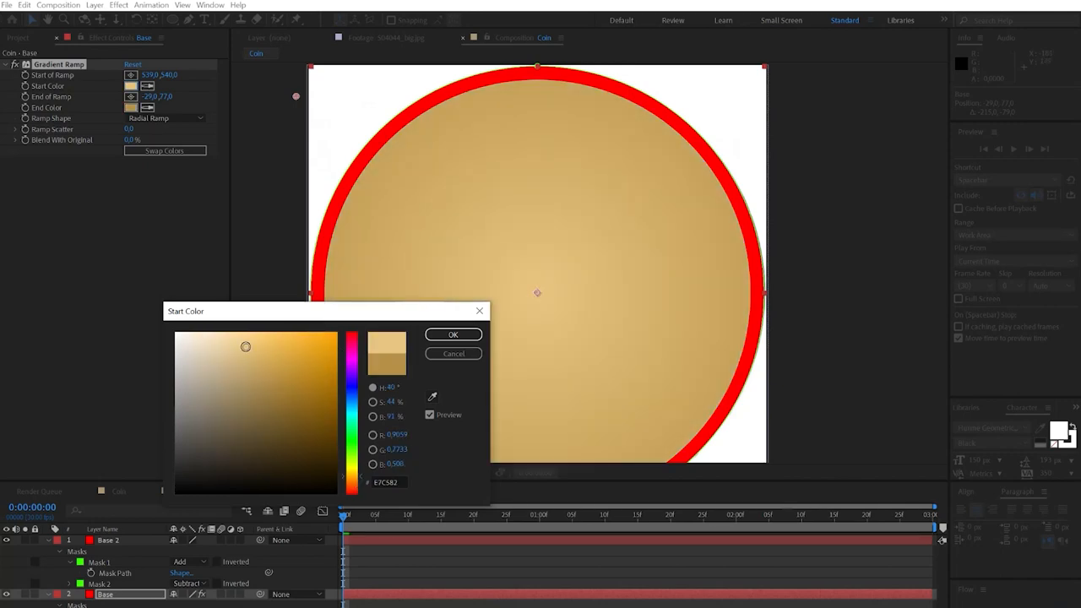
left_click(453, 334)
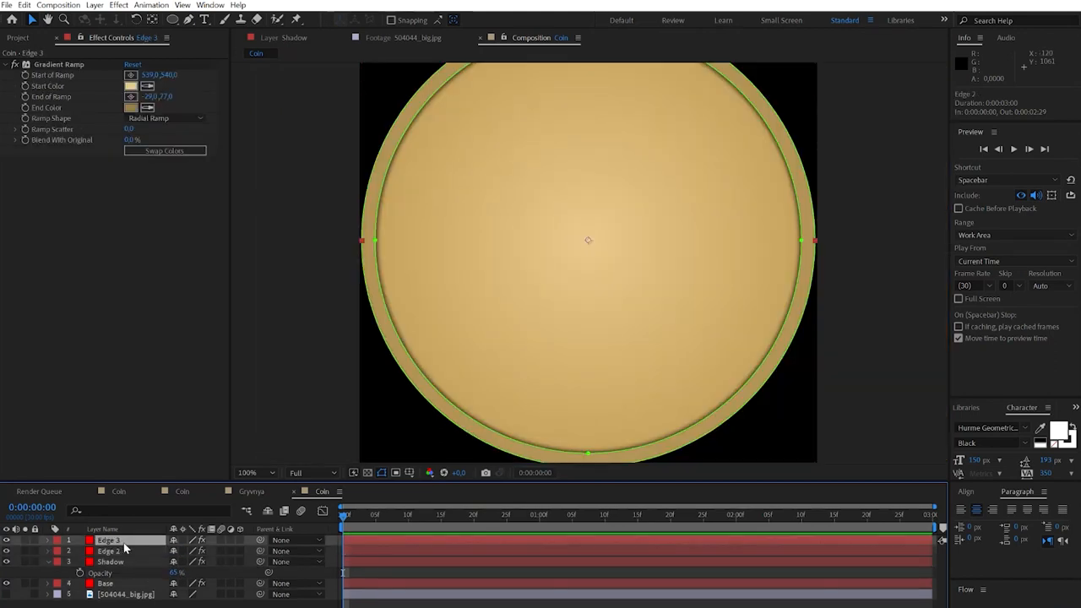
- Give the rim a 22 px mask feather, white Fill, Add blend mode, and adjust Rim 2's expansion
double_click(108, 540)
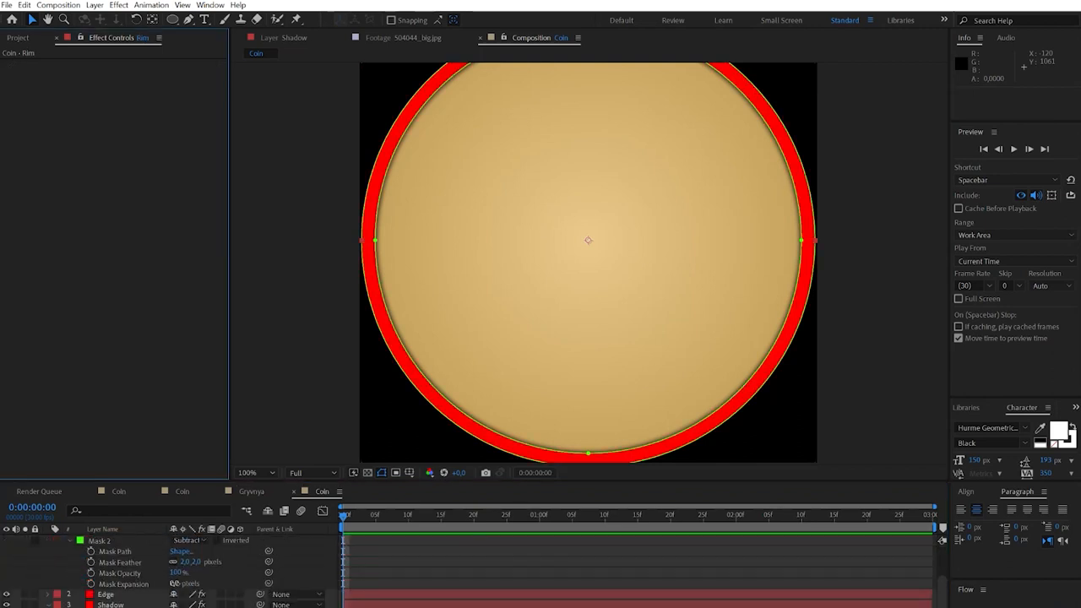
type("22")
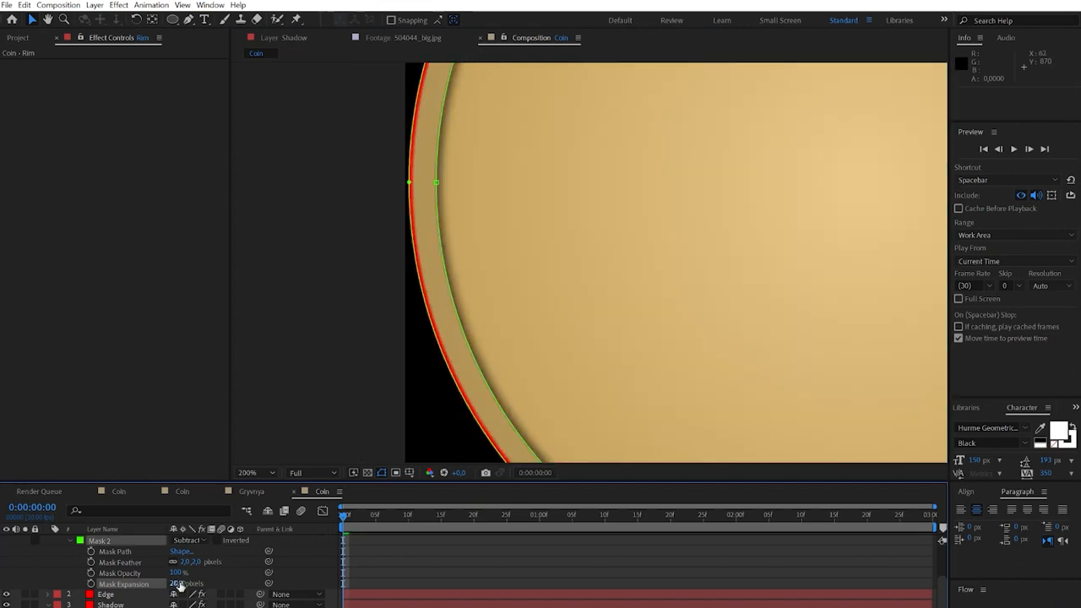
left_click(132, 97)
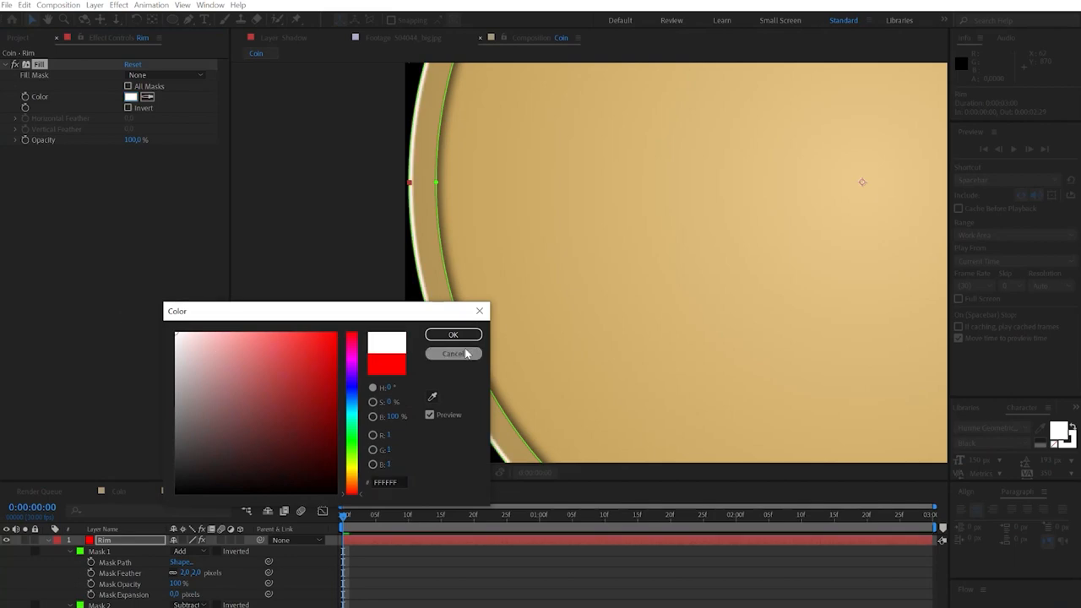
left_click(453, 353)
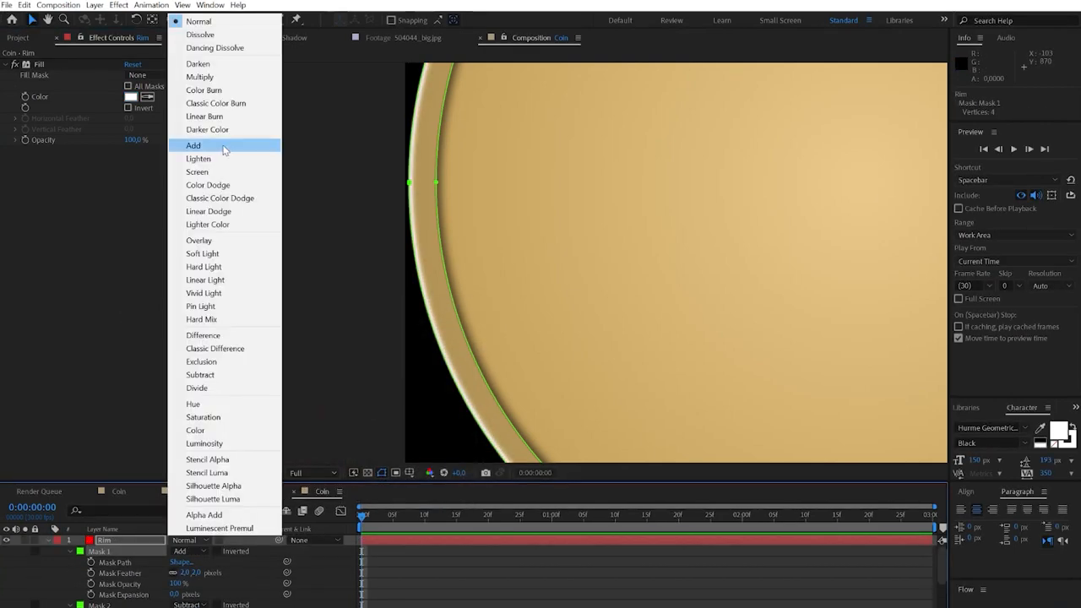
left_click(193, 146)
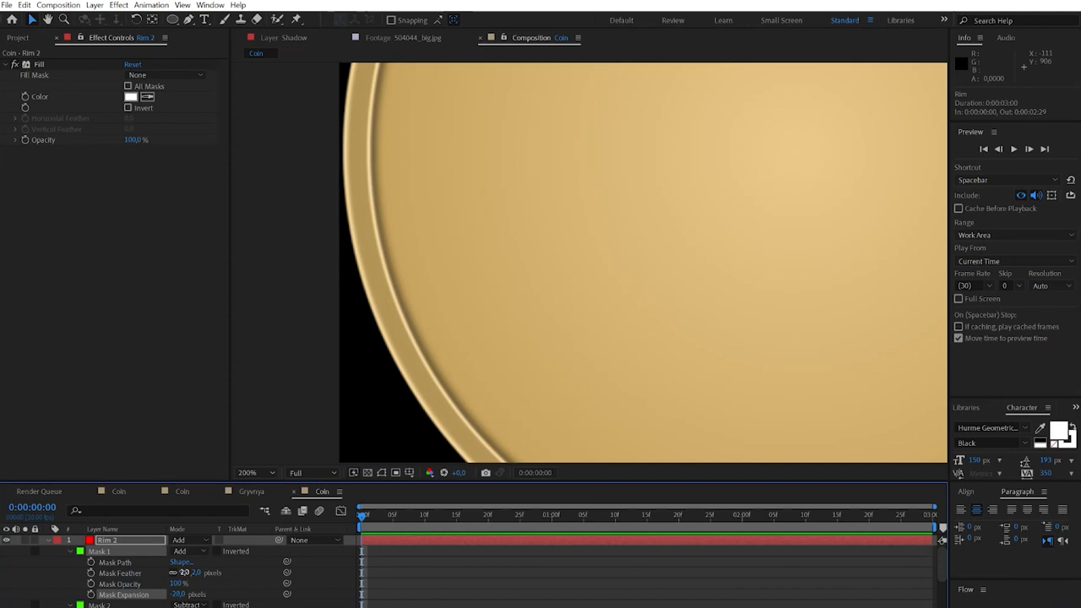
left_click(95, 5)
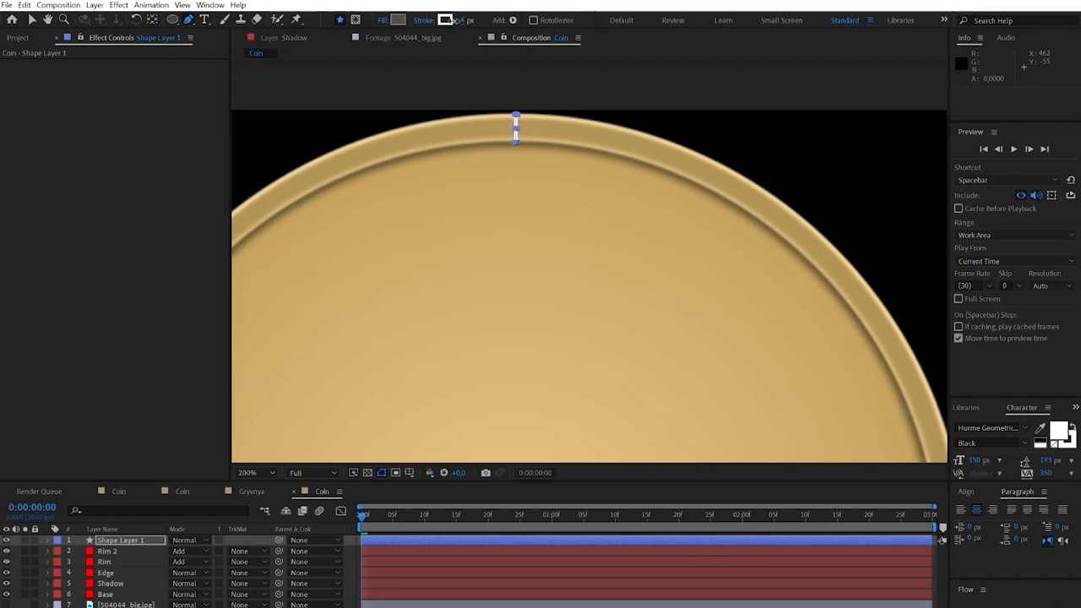
- Add a Repeater to the stroke shape with a 360-divided rotation expression
left_click(47, 541)
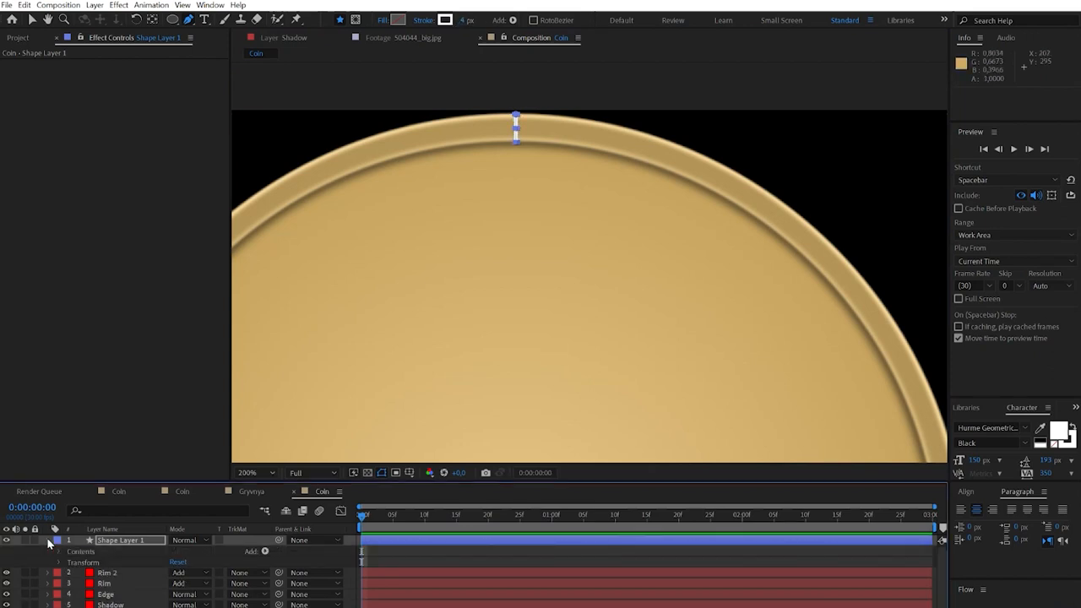
left_click(58, 550)
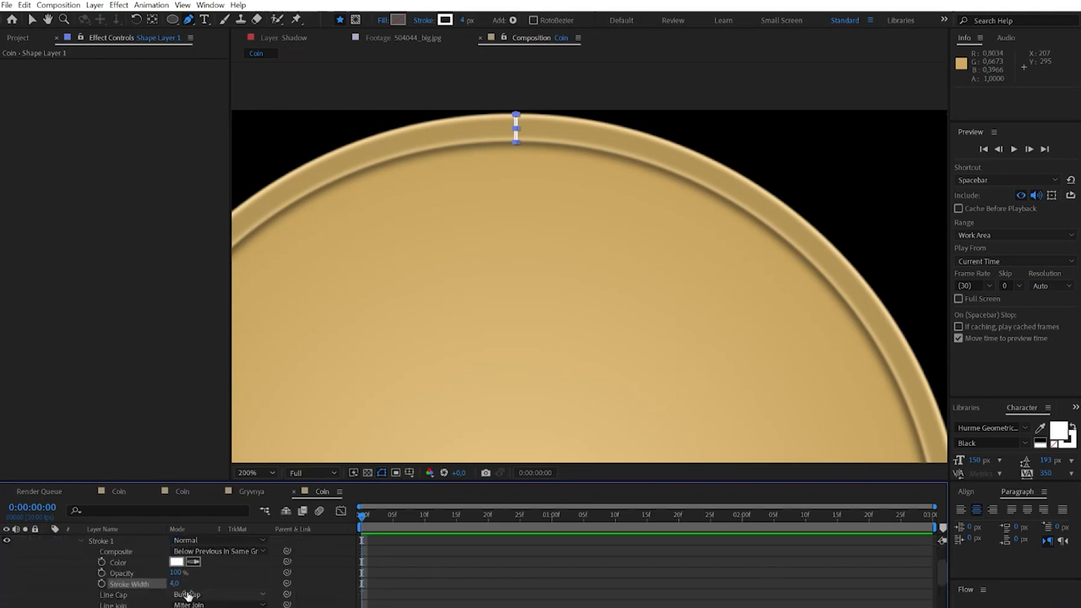
left_click(267, 551)
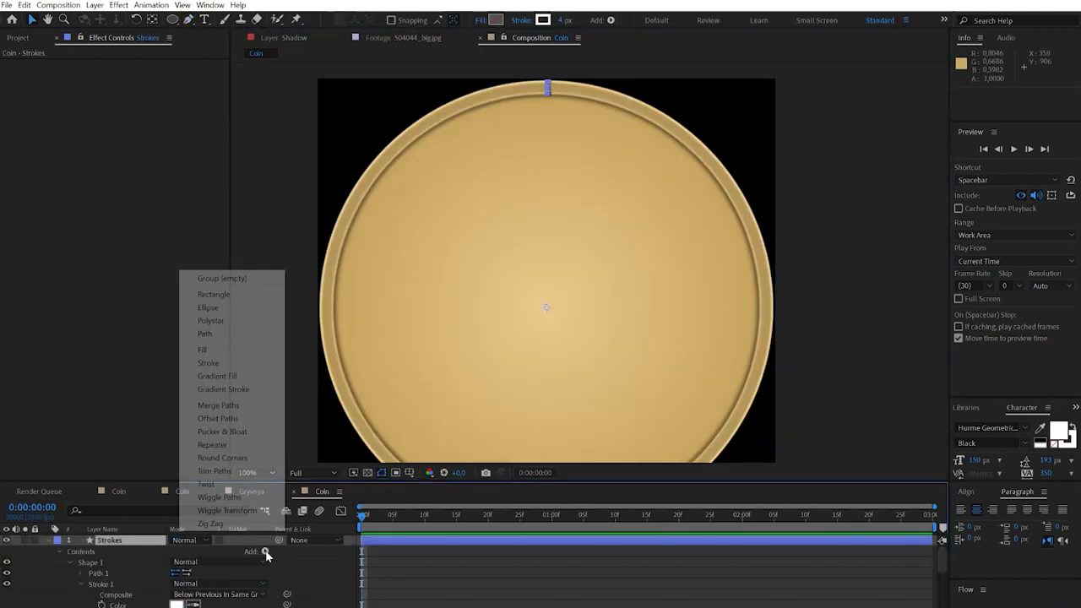
mouse_move(227, 510)
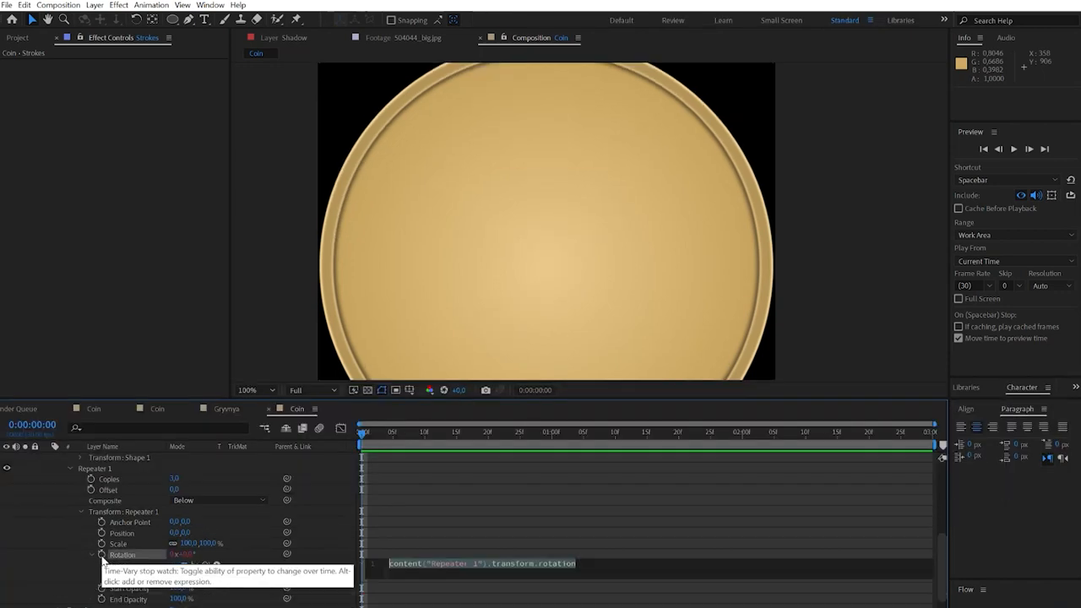
left_click(102, 554)
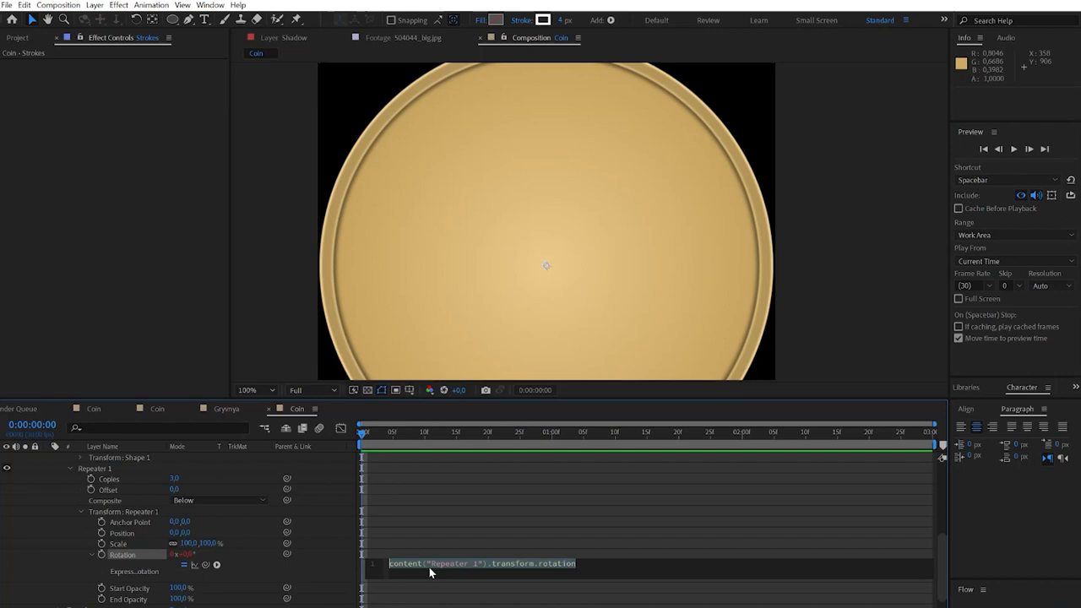
type("360")
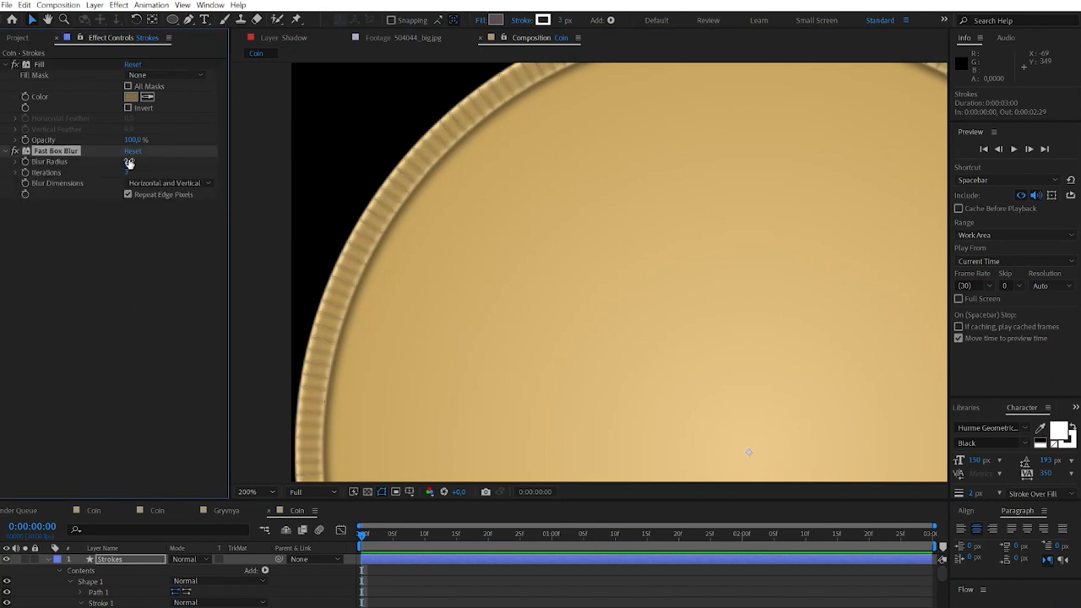
- Set the Strokes layer's Fast Box Blur radius to 0,2
left_click(135, 162)
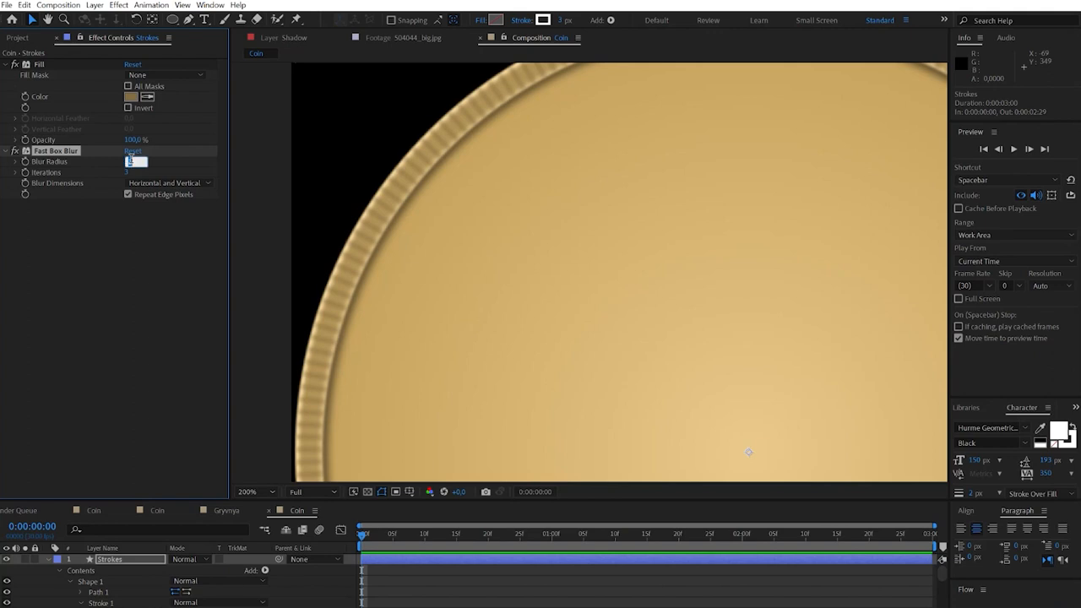
type("0,2")
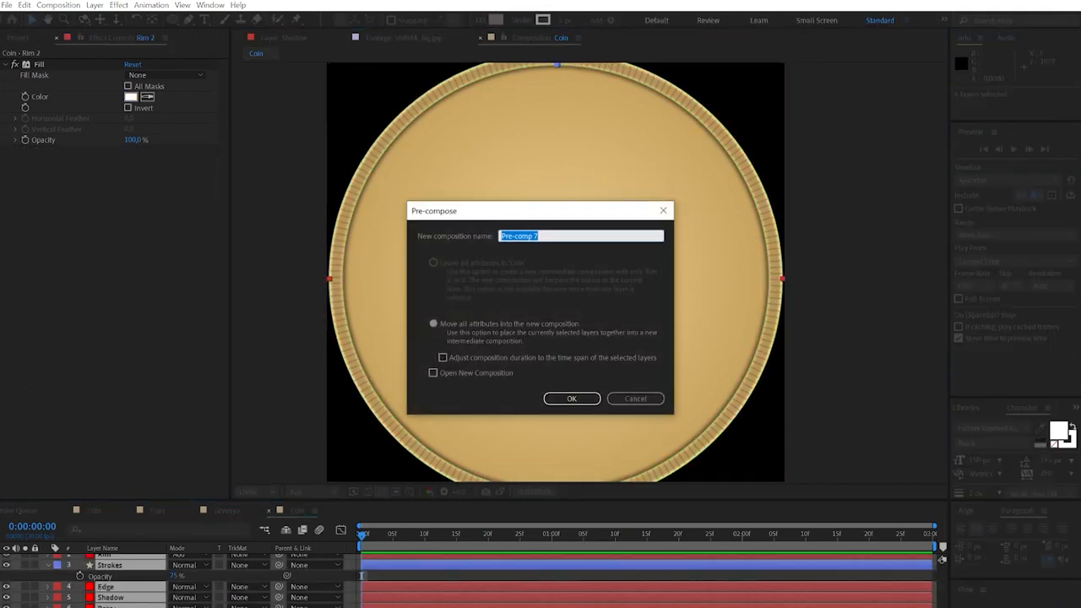
- Name the new precomposition Coin Base and confirm it
type("Coin bas")
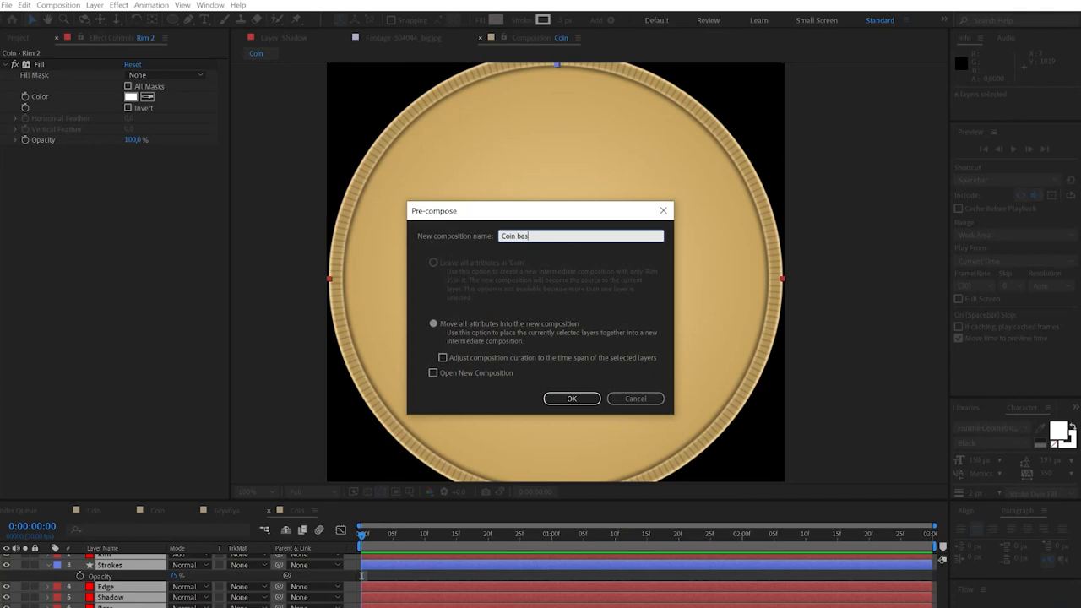
left_click(571, 399)
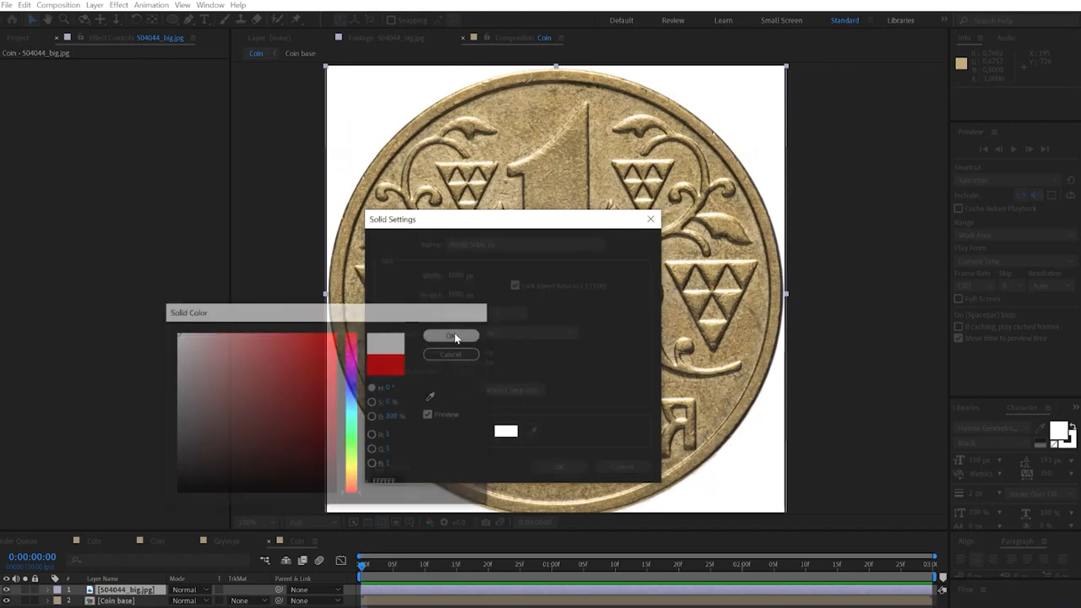
- Confirm the white solid's colour and trace Pen mask points along the ornament curl
left_click(449, 335)
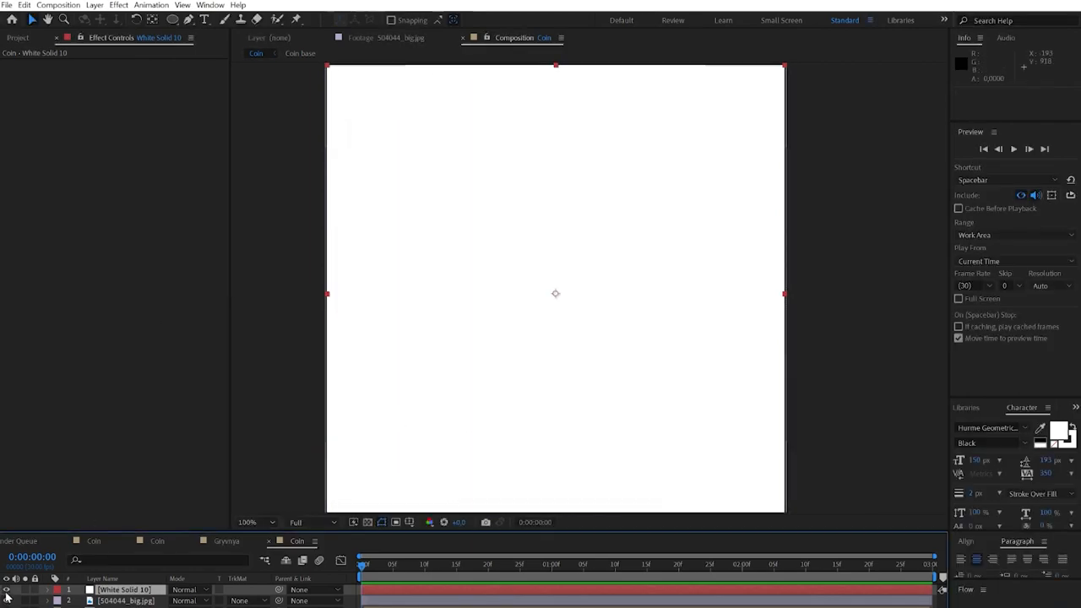
left_click(246, 522)
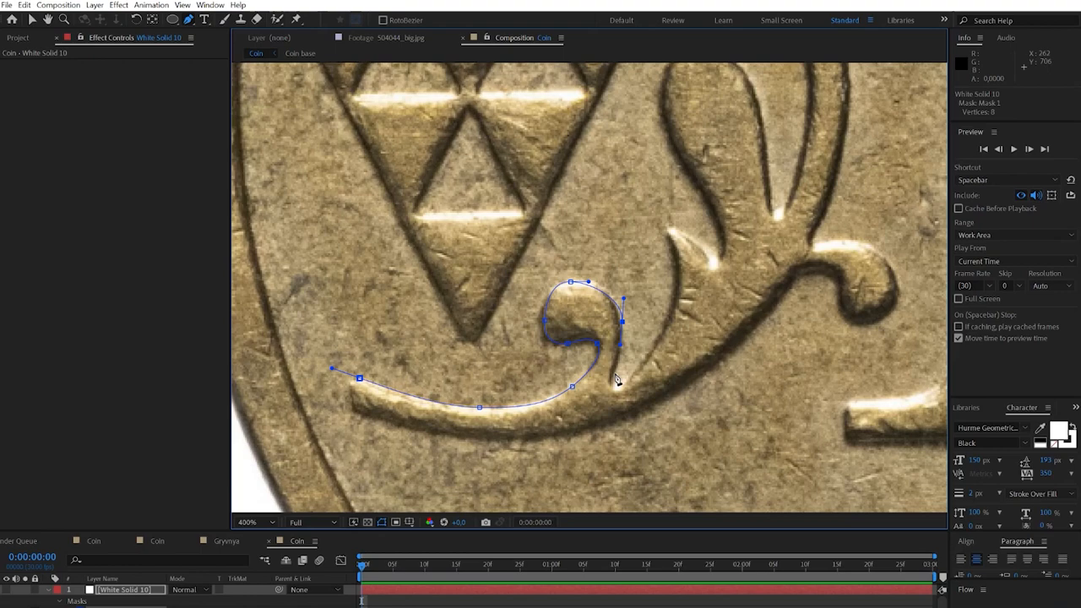
left_click(627, 397)
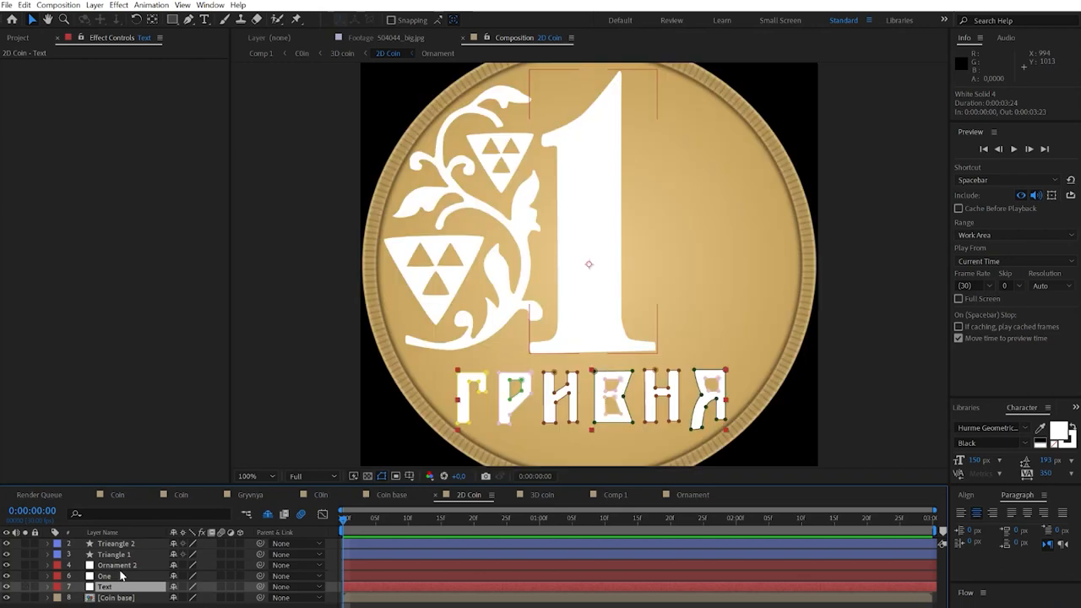
- Pre-compose the two triangle layers and Ornament 2 into a composition named Ornament
left_click(105, 576)
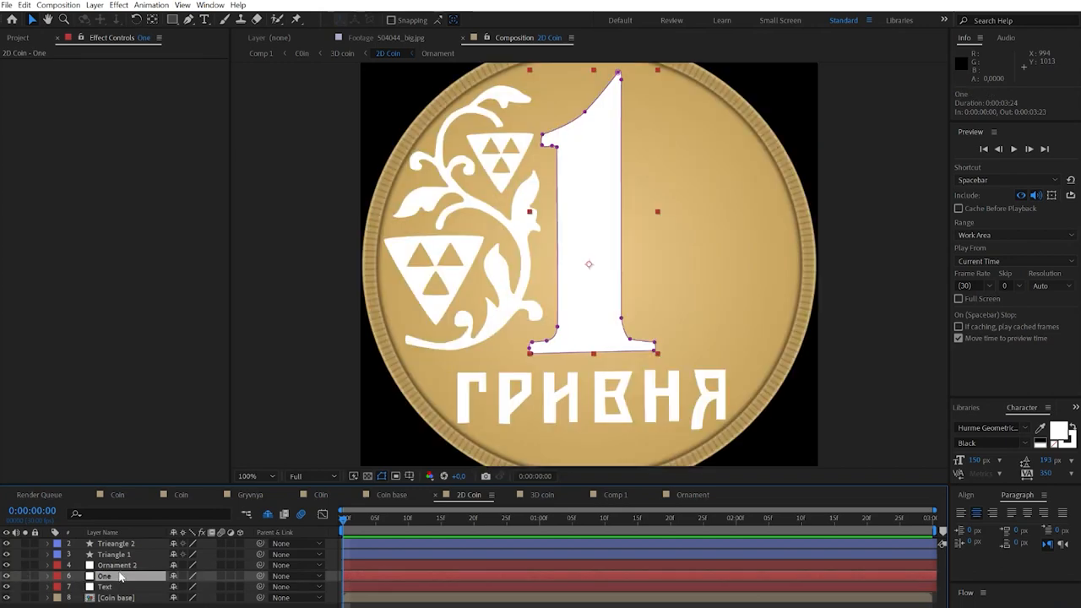
left_click(116, 564)
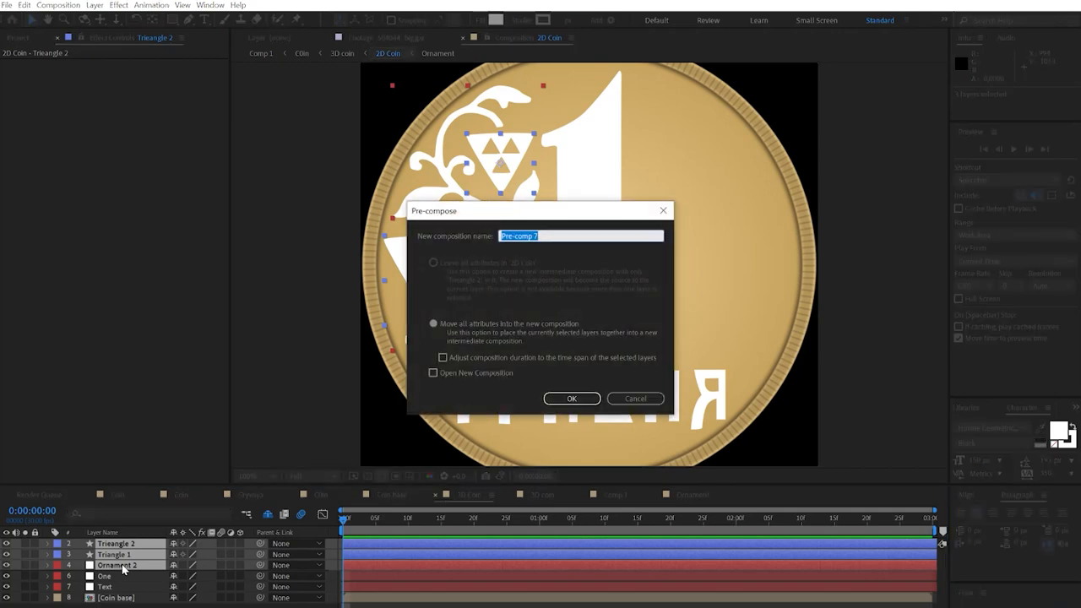
type("On")
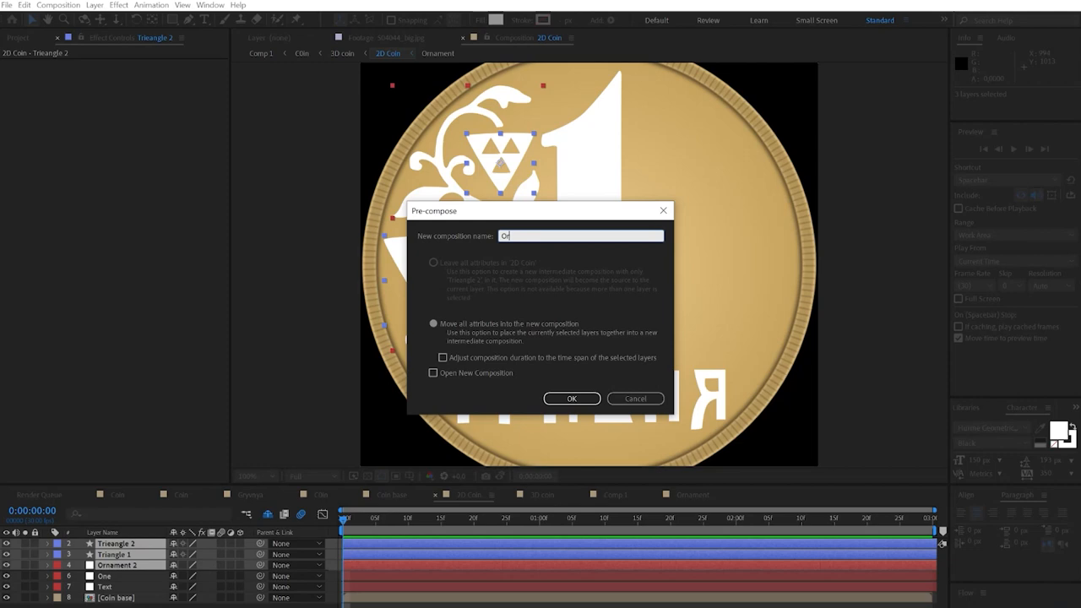
type("Ornament")
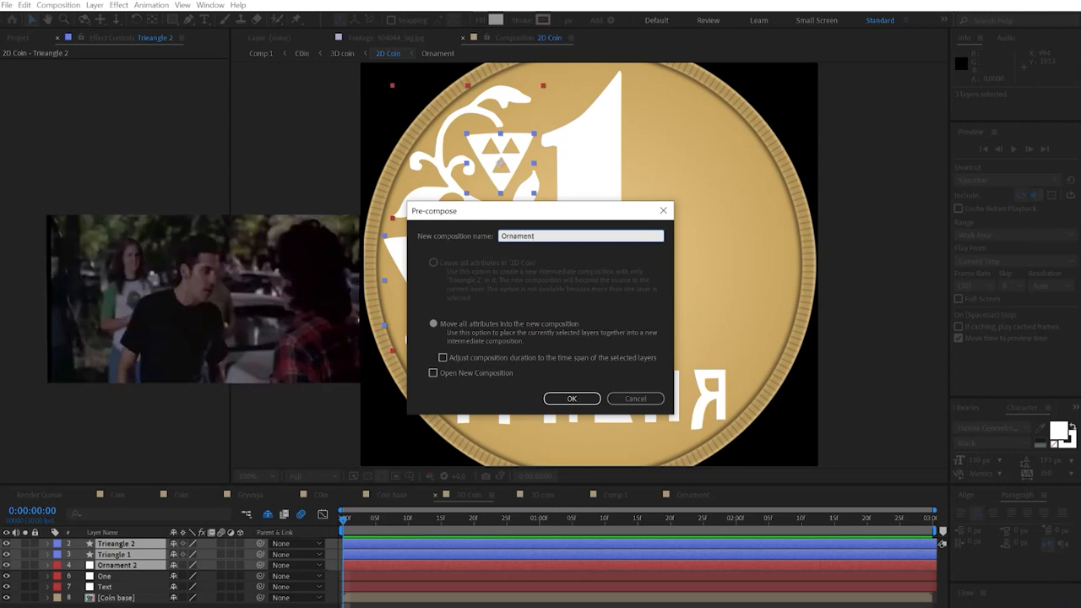
left_click(571, 398)
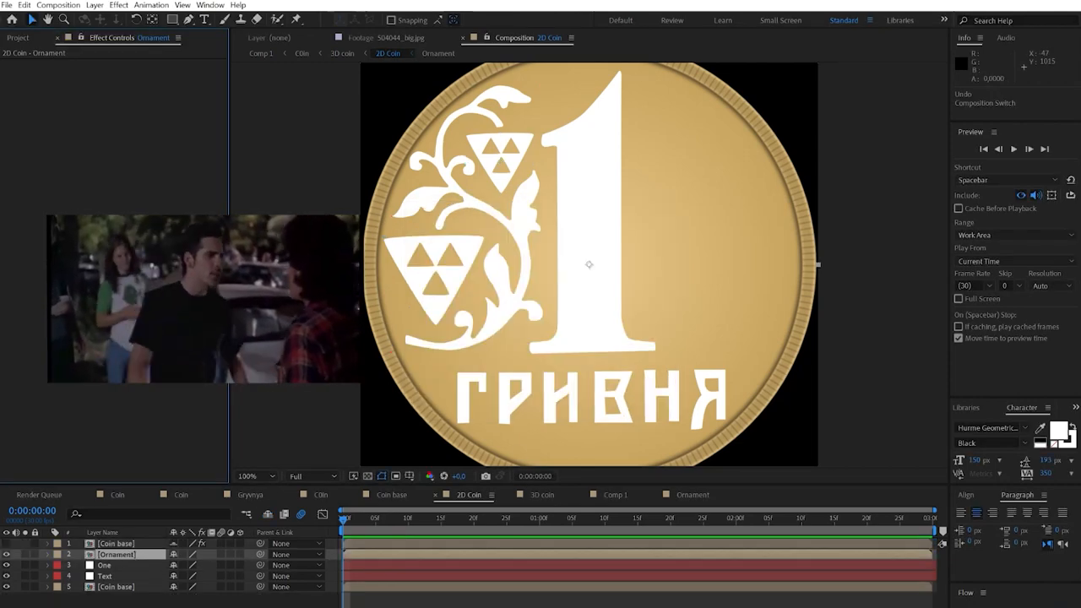
- Apply Mirror to the Ornament layer, then add a Gradient Ramp and search its colours
type("mir")
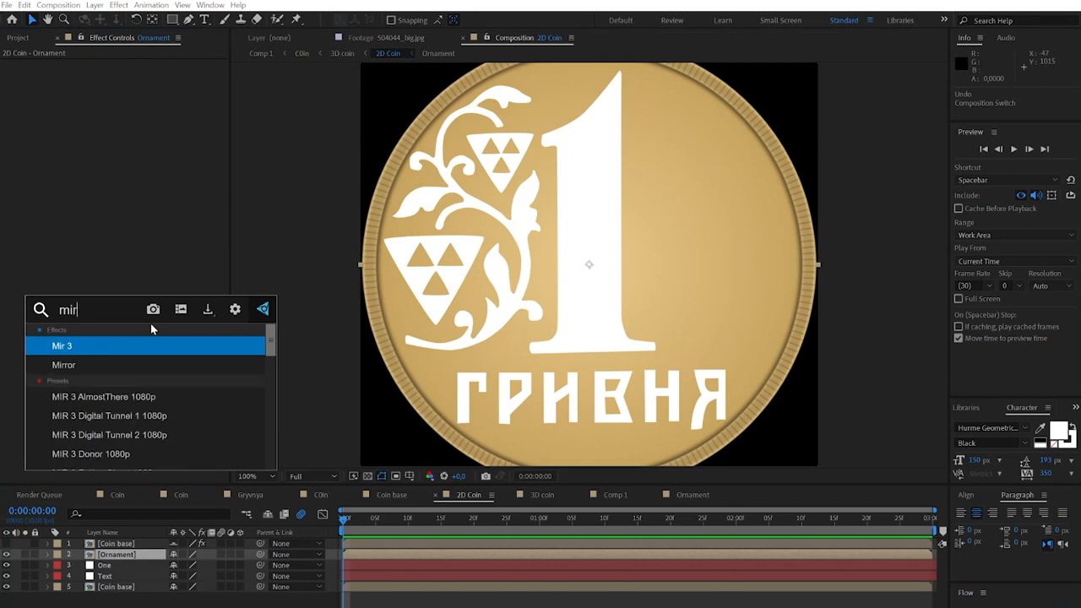
double_click(64, 365)
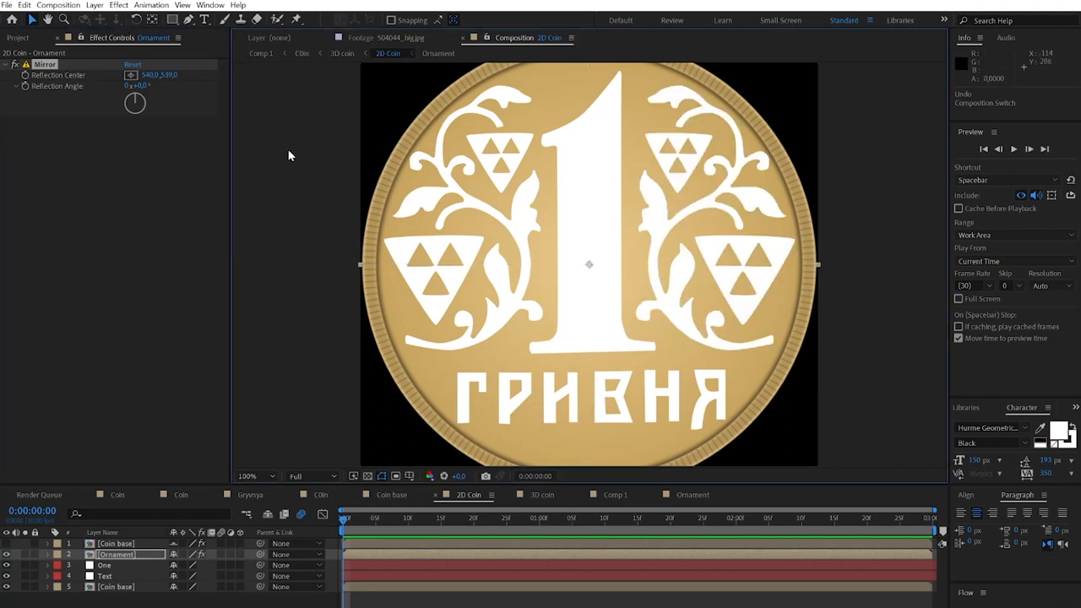
type("gradi")
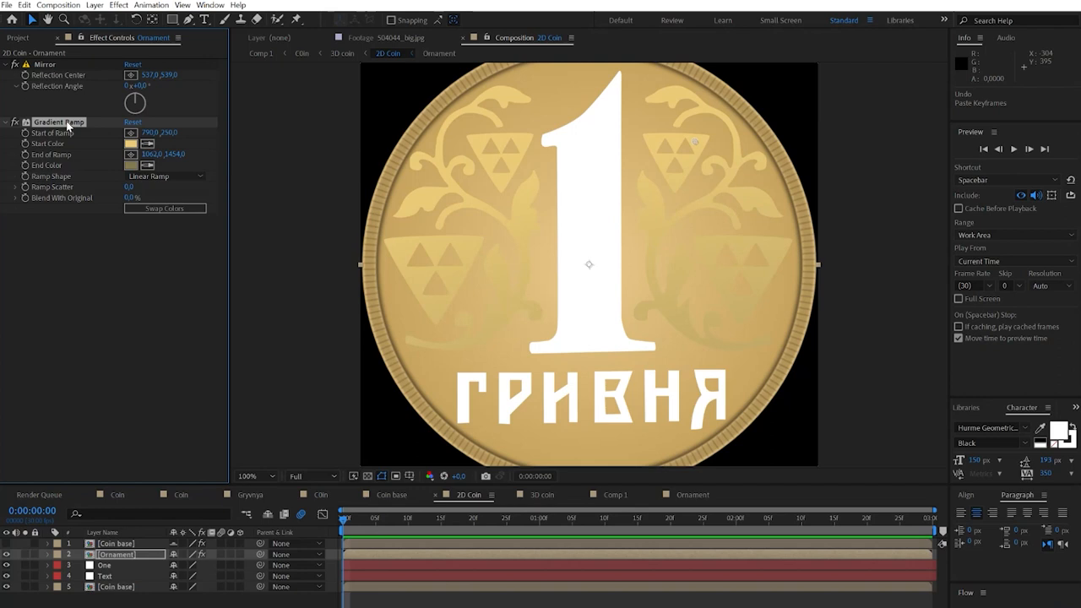
type("colo")
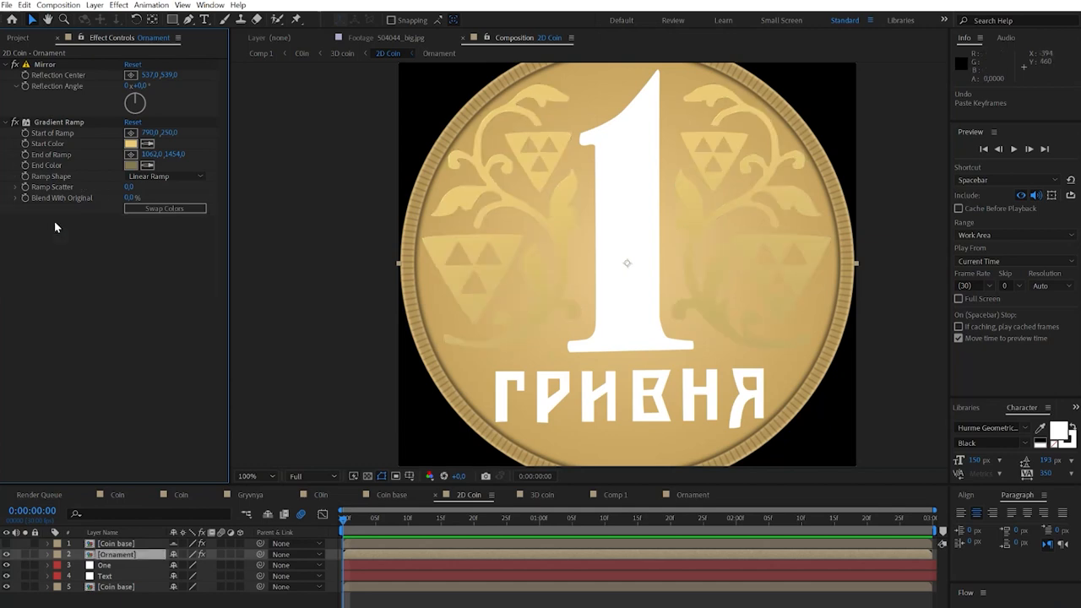
- Add a Drop Shadow to the Ornament layer with a reduced offset distance, then search for CC Light Sweep
type("drop")
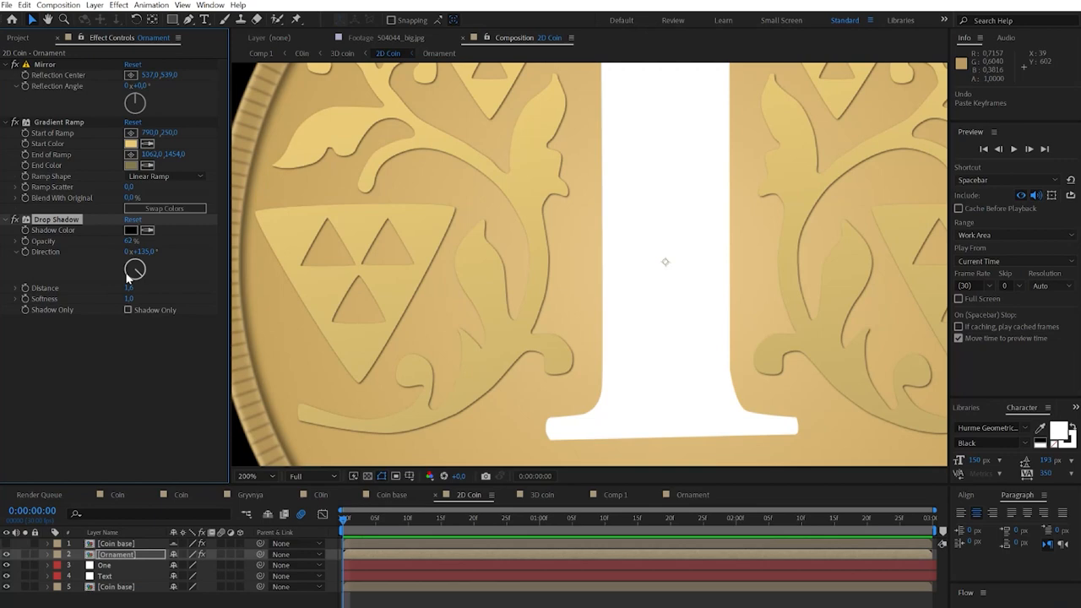
left_click_drag(137, 264, 132, 279)
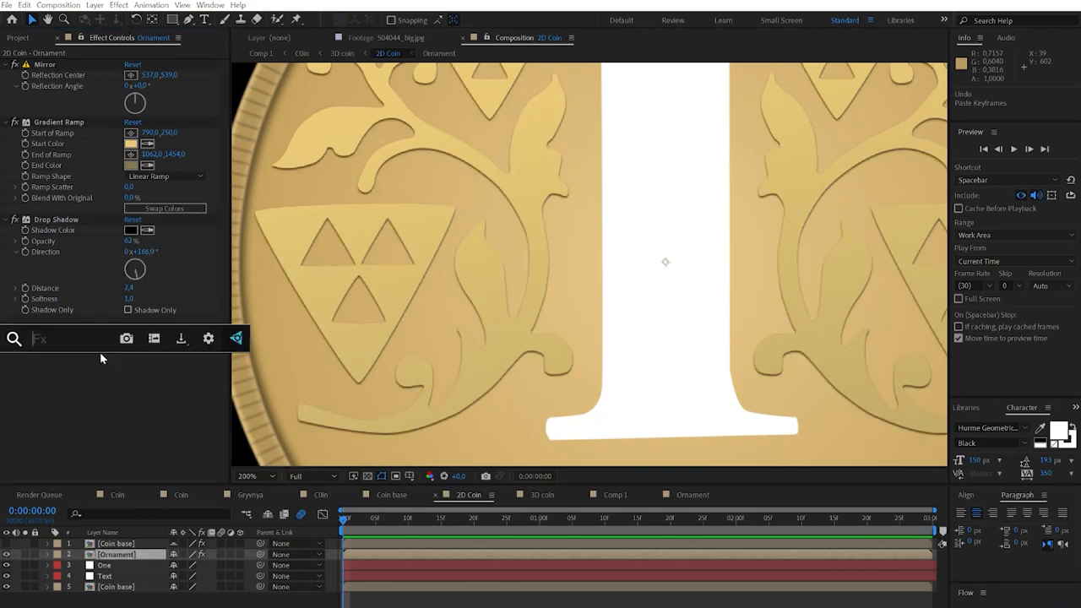
type("cc ligh")
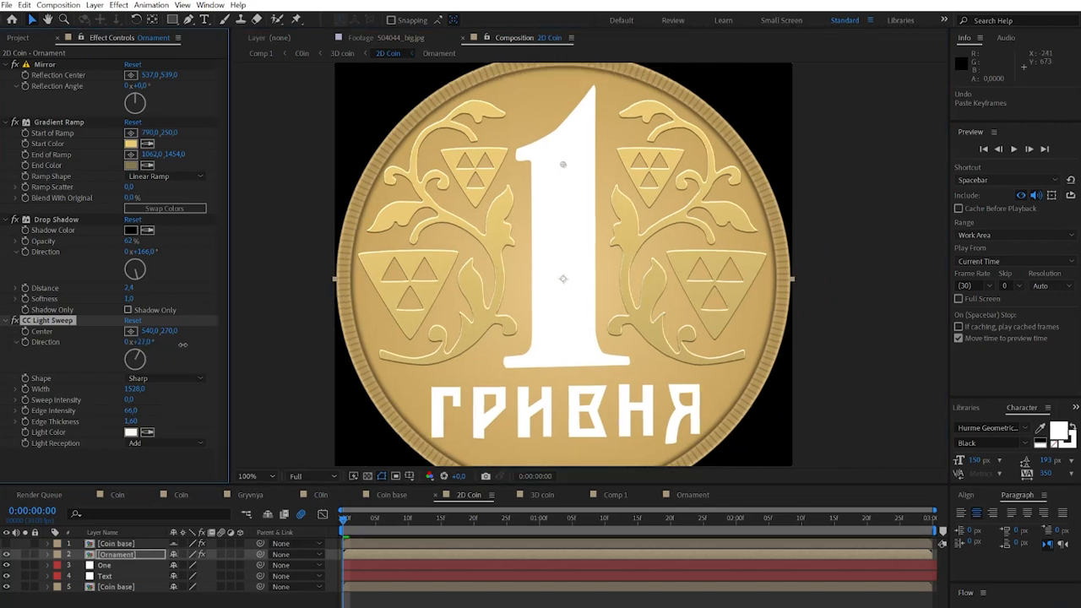
- Set the CC Light Sweep light colour to a warm cream tone
left_click(132, 433)
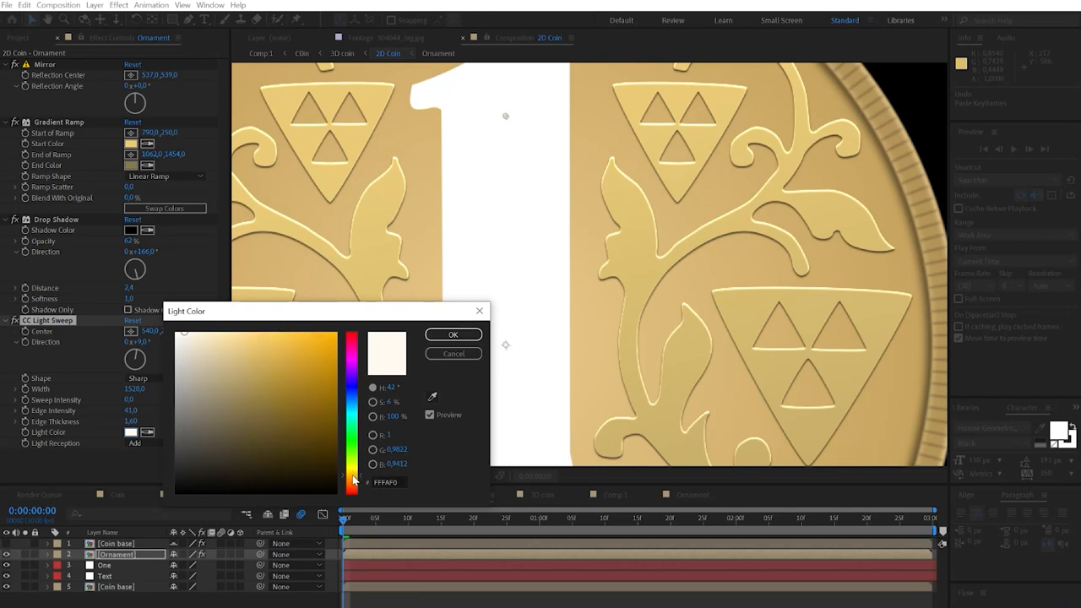
left_click(213, 344)
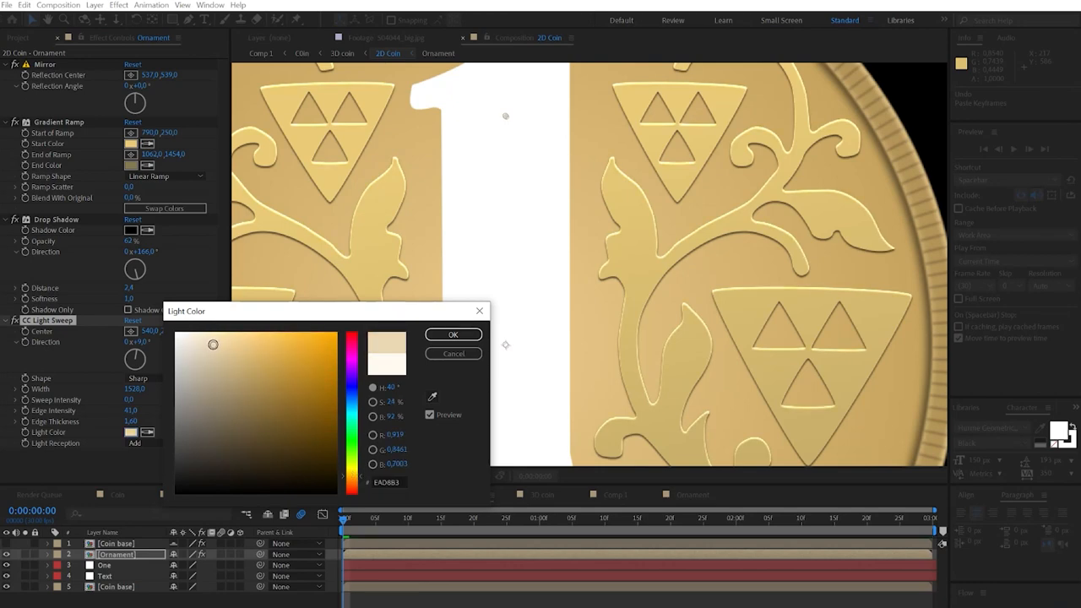
left_click(453, 335)
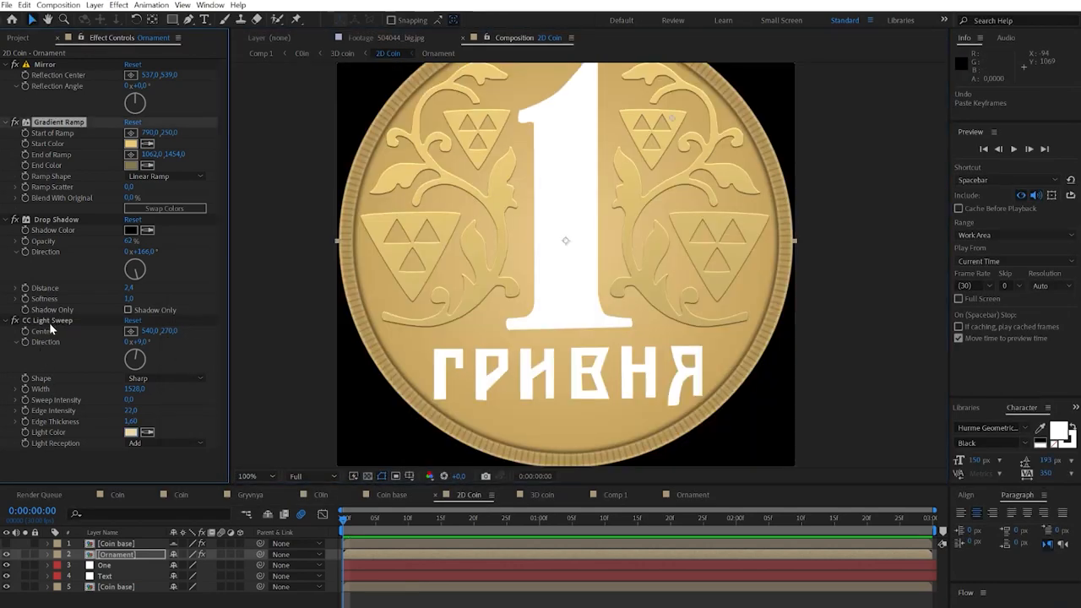
- Paste the ornament's golden effects onto the ГРИВНЯ text and One layers
left_click(105, 564)
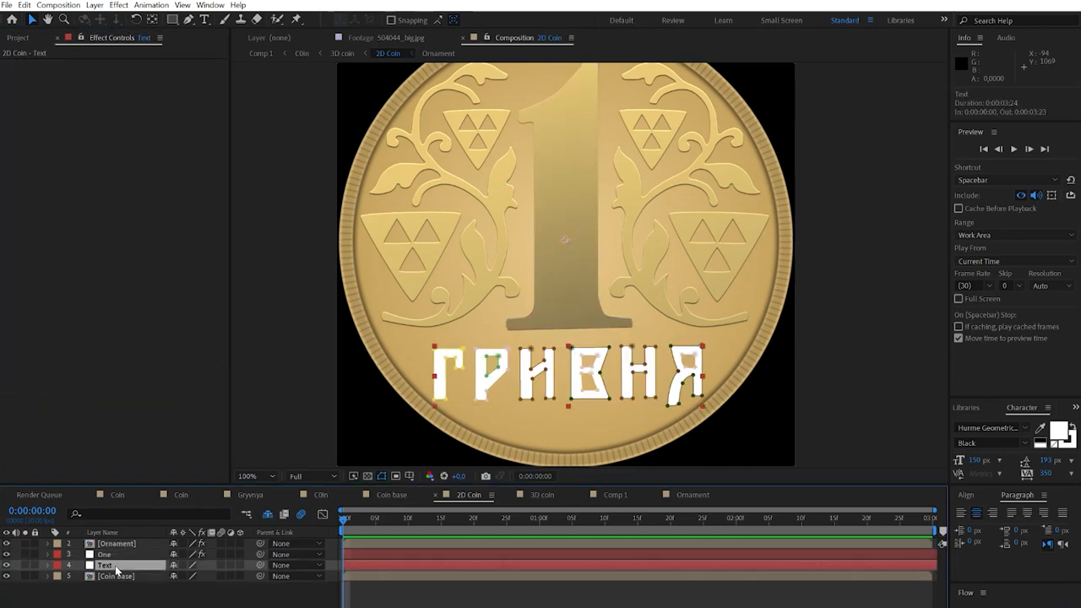
left_click(105, 564)
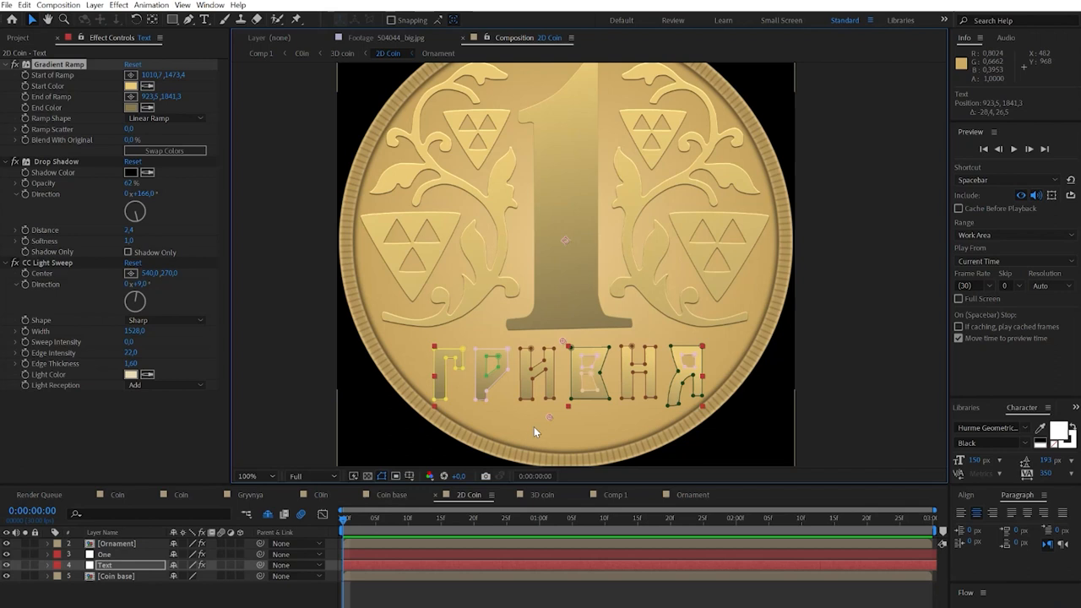
left_click(105, 554)
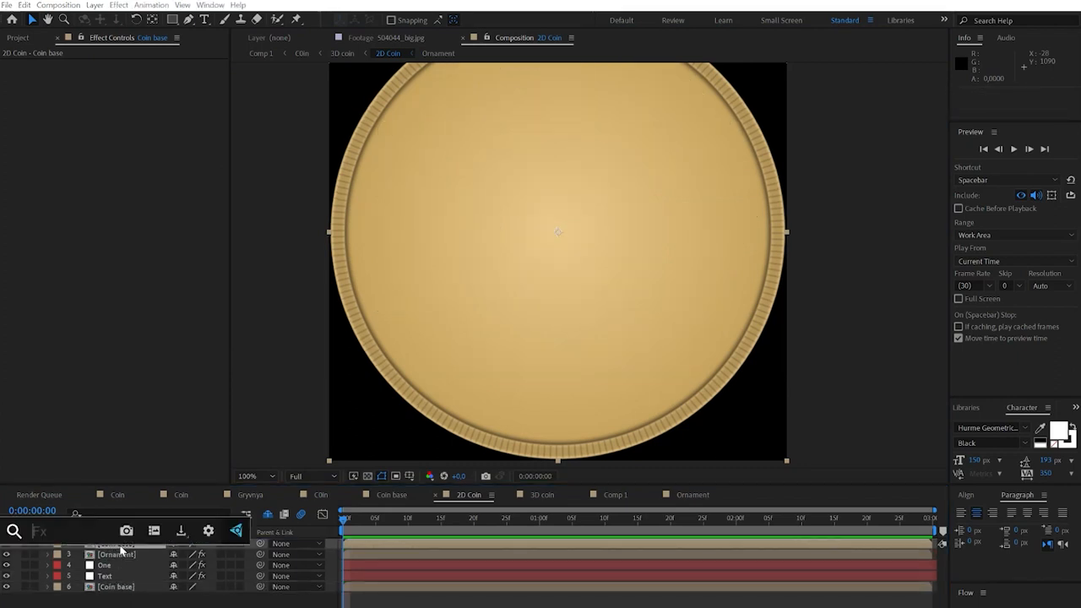
- Apply Fractal Noise to the Coin base with Noise Type set to Soft Linear
left_click(115, 544)
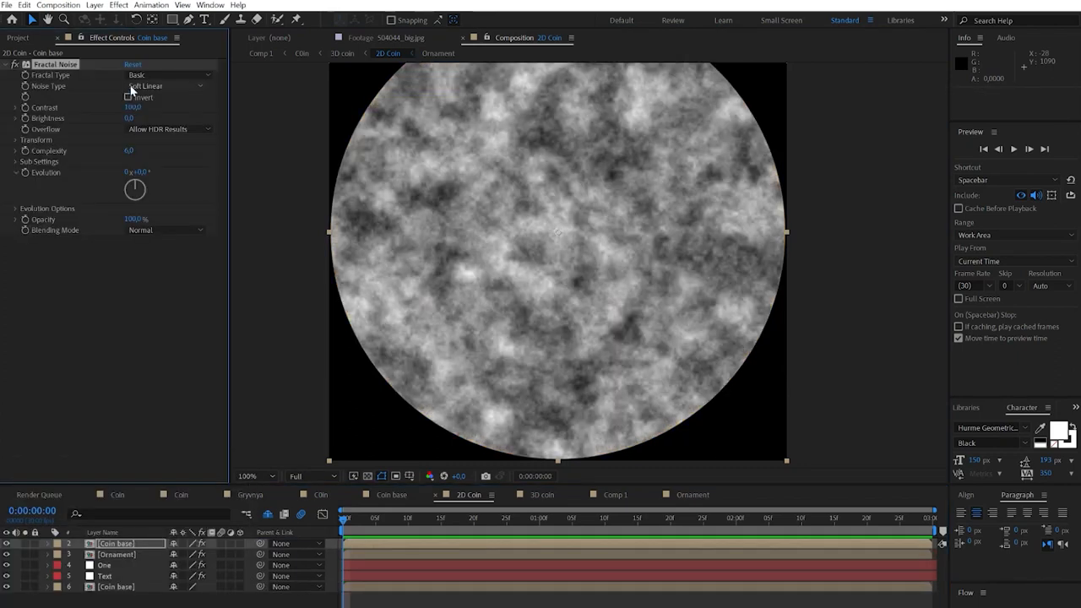
left_click_drag(128, 150, 128, 151)
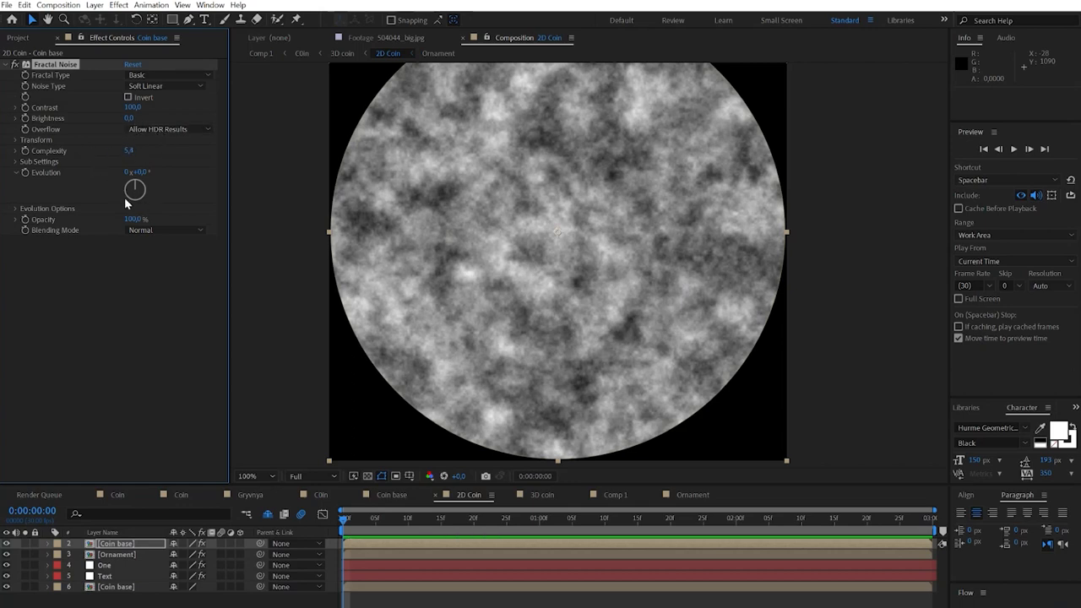
left_click(37, 139)
type("2D")
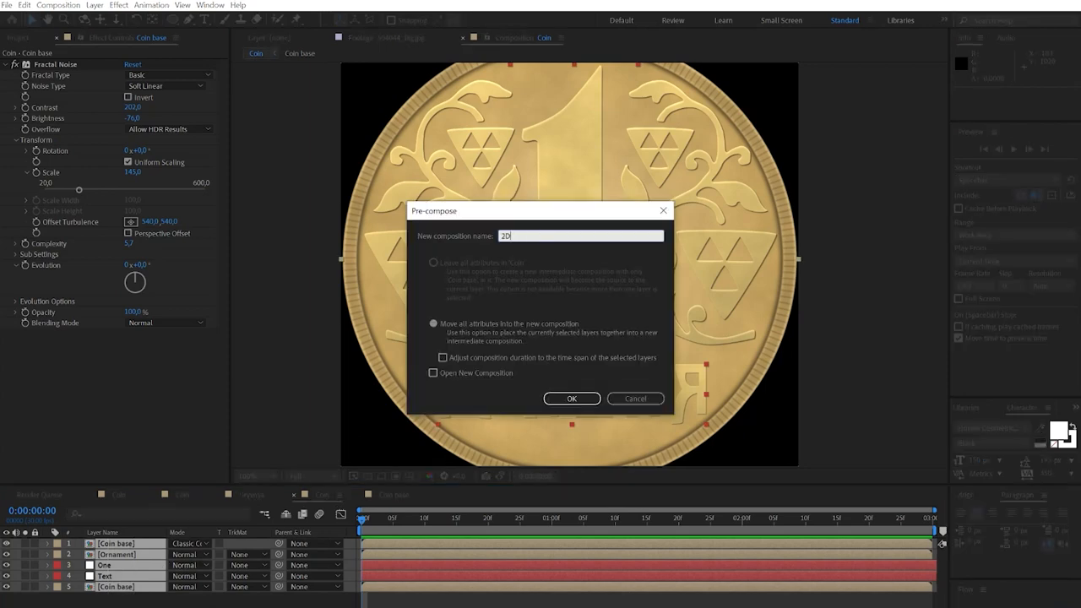
- Pre-compose the flat coin layers as 2D Coin inside the Coin composition
left_click(571, 399)
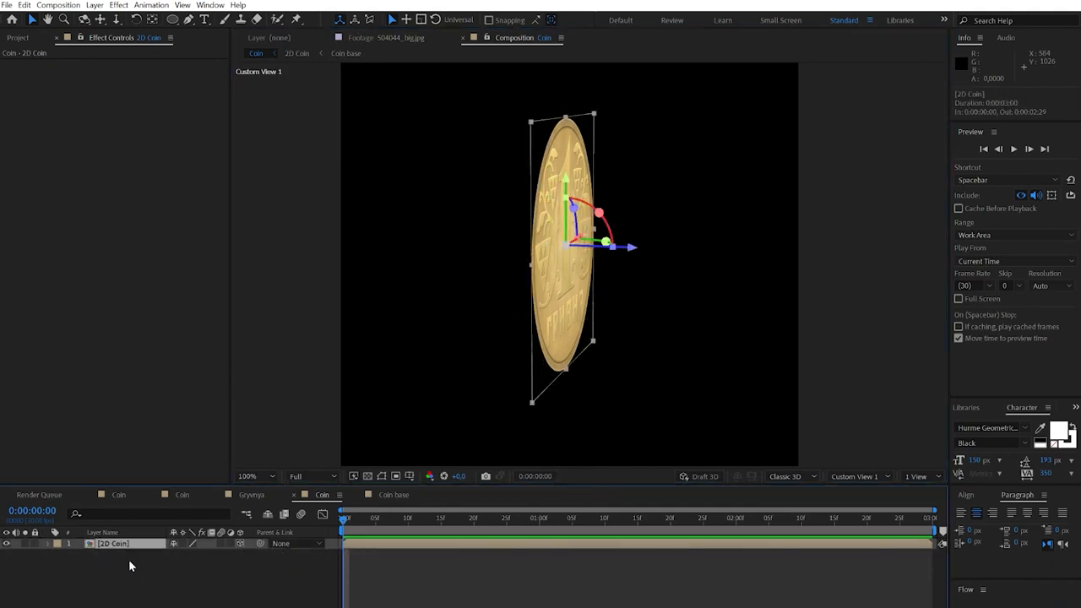
mouse_move(162, 595)
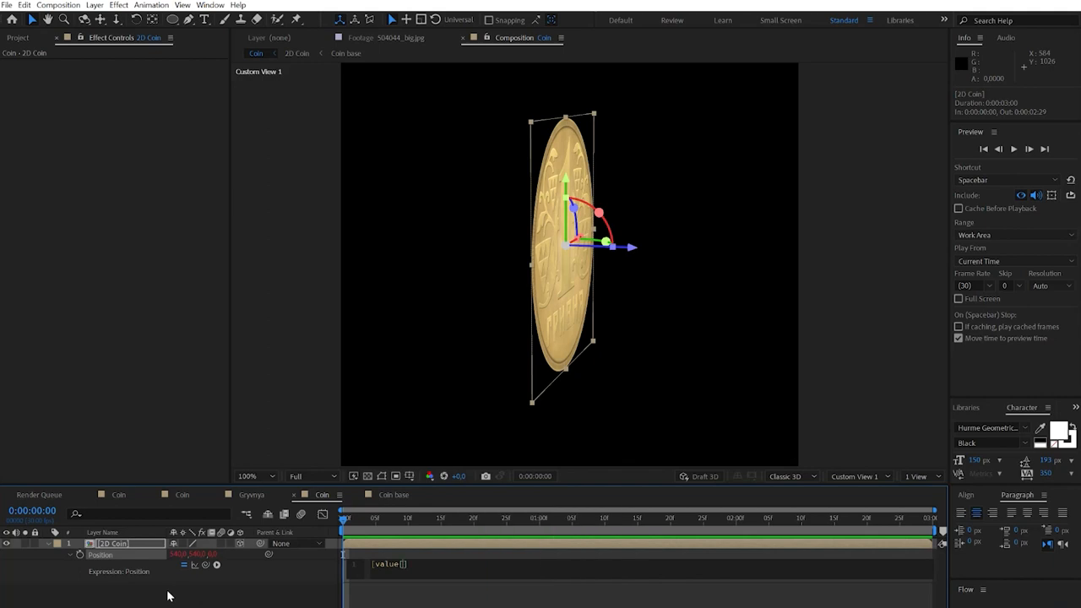
- Write a position expression on the 2D Coin layer that offsets copies in depth
type("0")
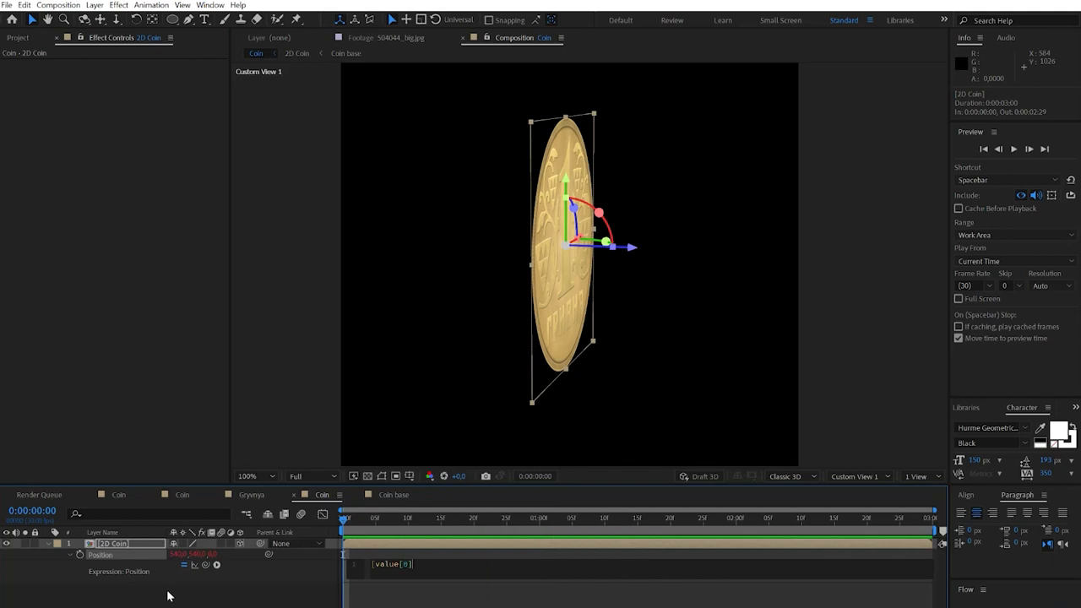
type(",")
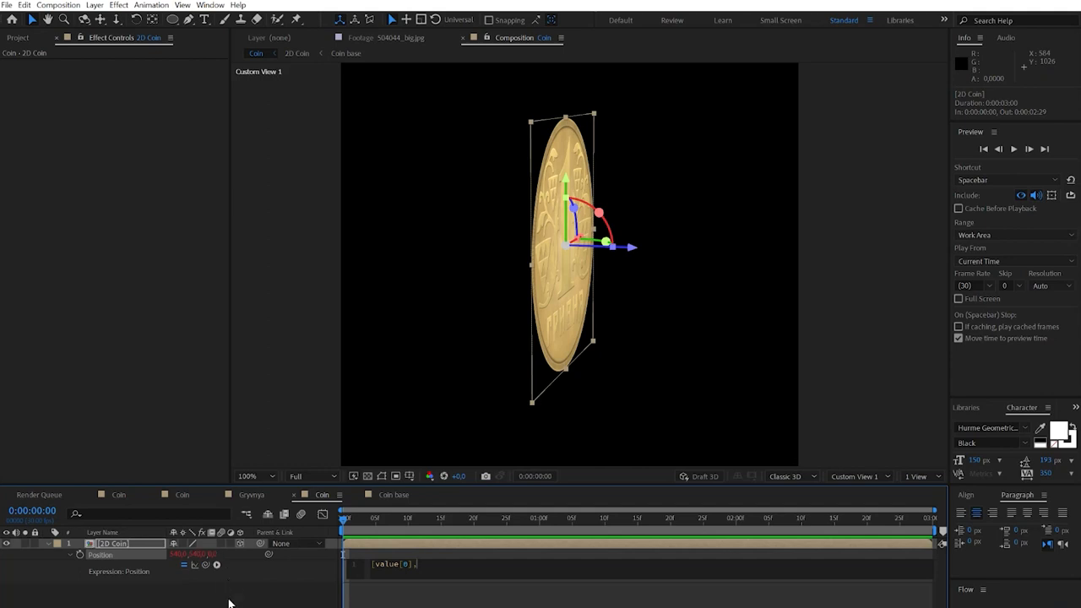
type("va")
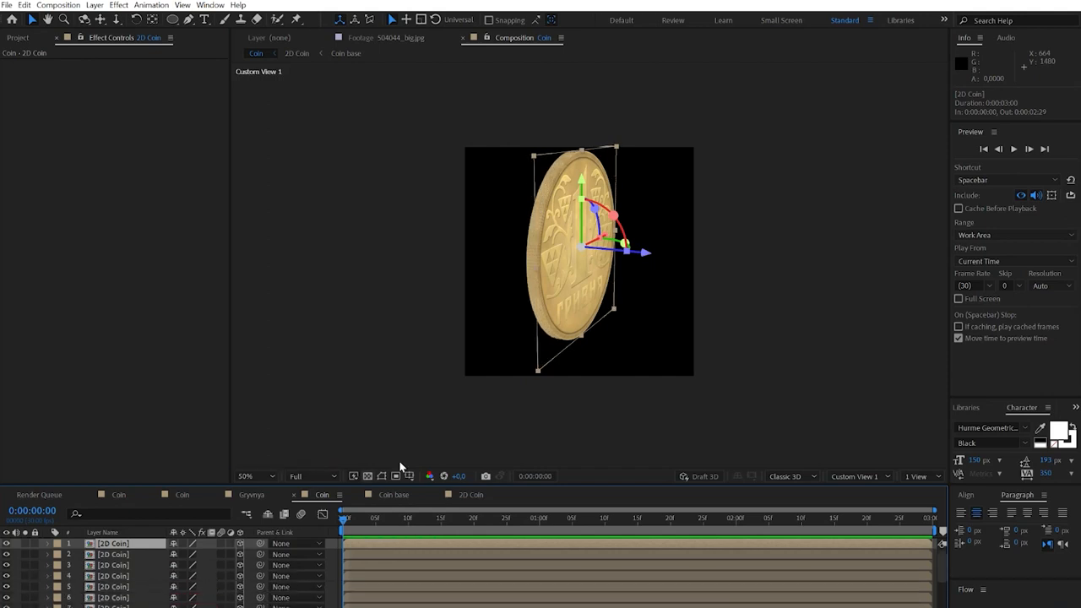
mouse_move(652, 353)
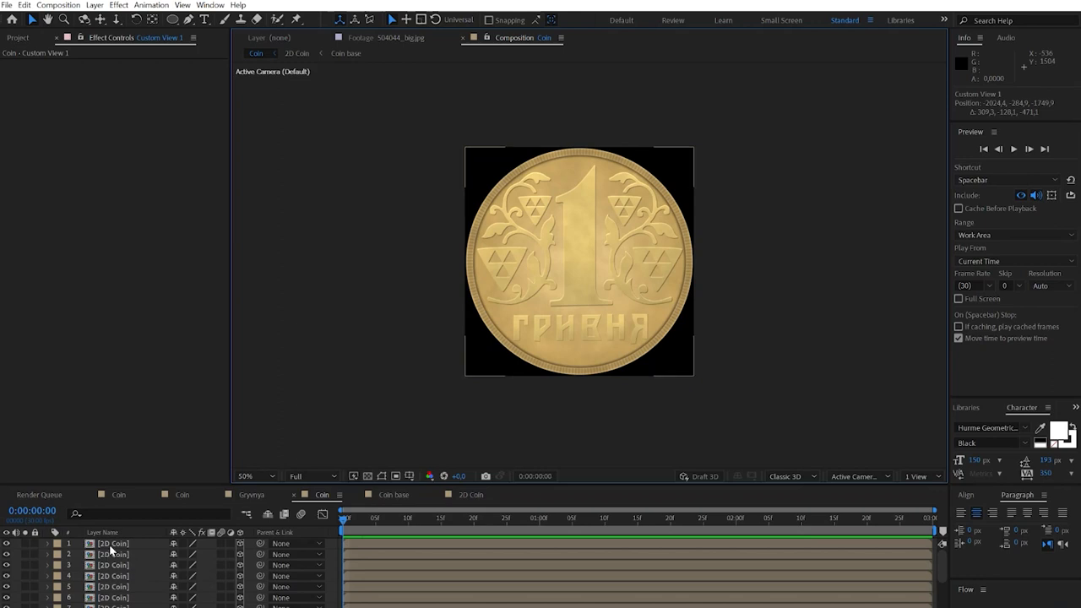
- Add a null object named 'Coint controller' and parent the stacked 2D Coin layers to it
left_click(112, 544)
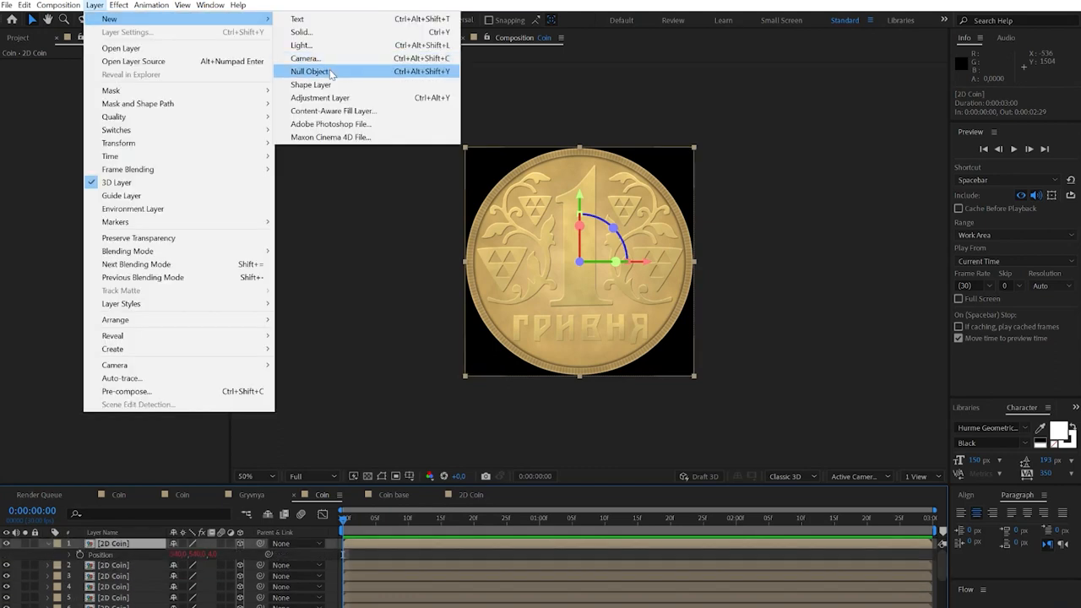
left_click(309, 71)
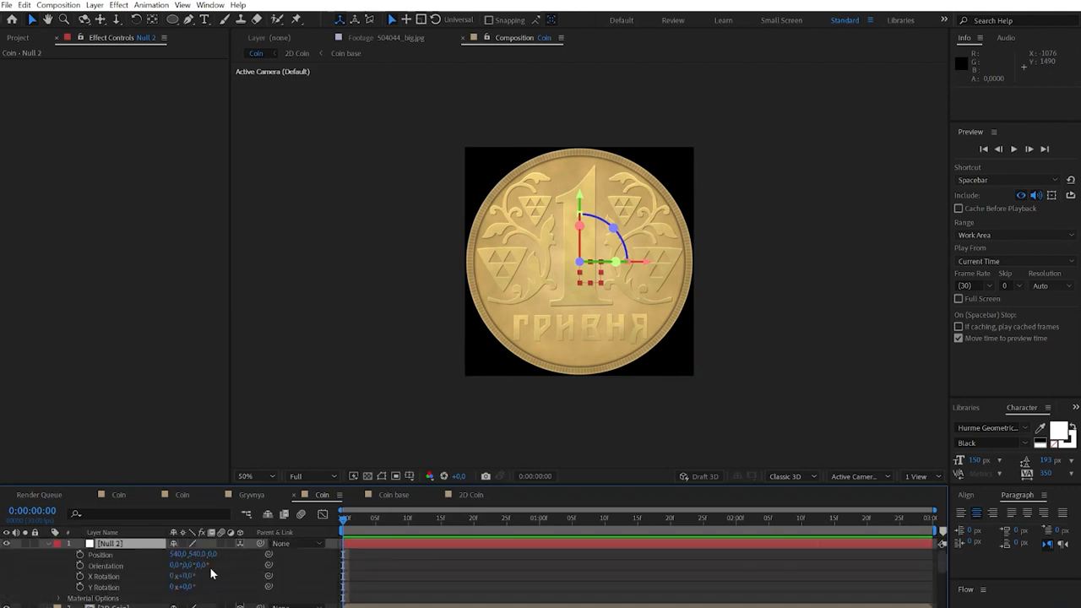
left_click(217, 554)
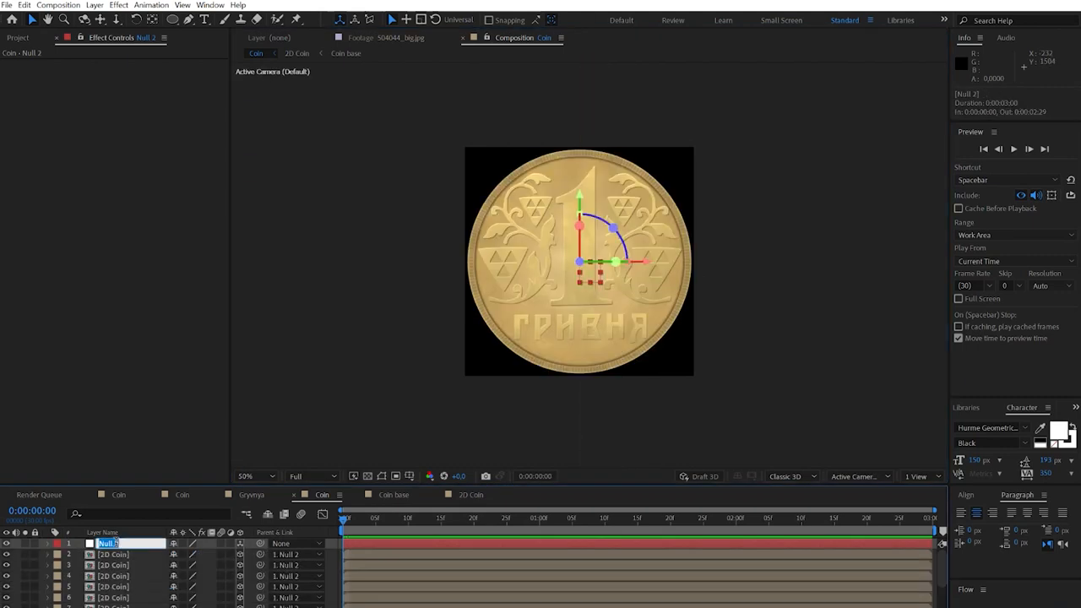
type("Coint controller")
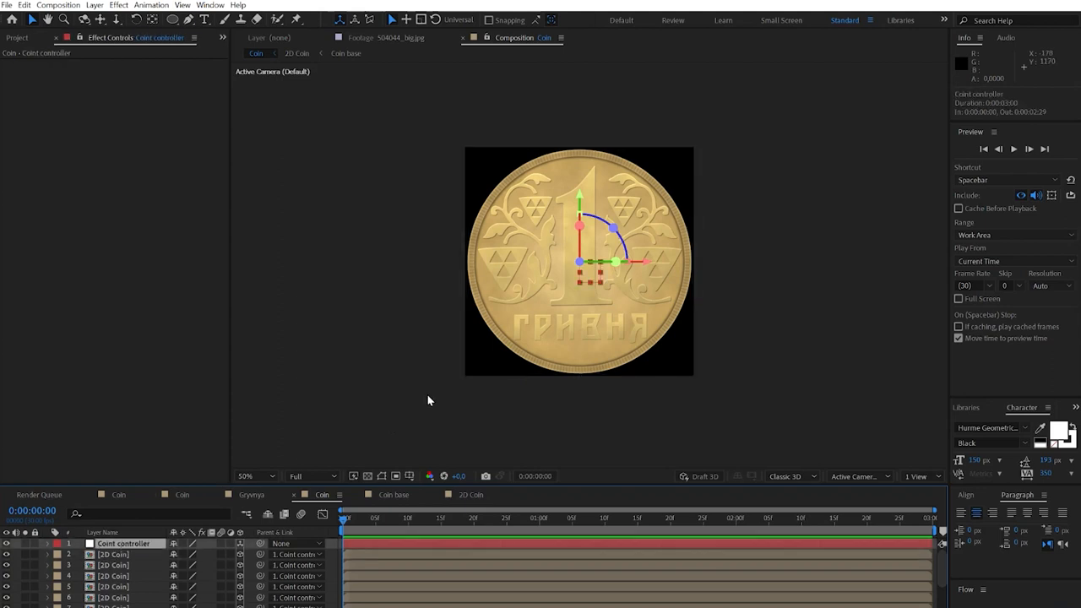
mouse_move(636, 297)
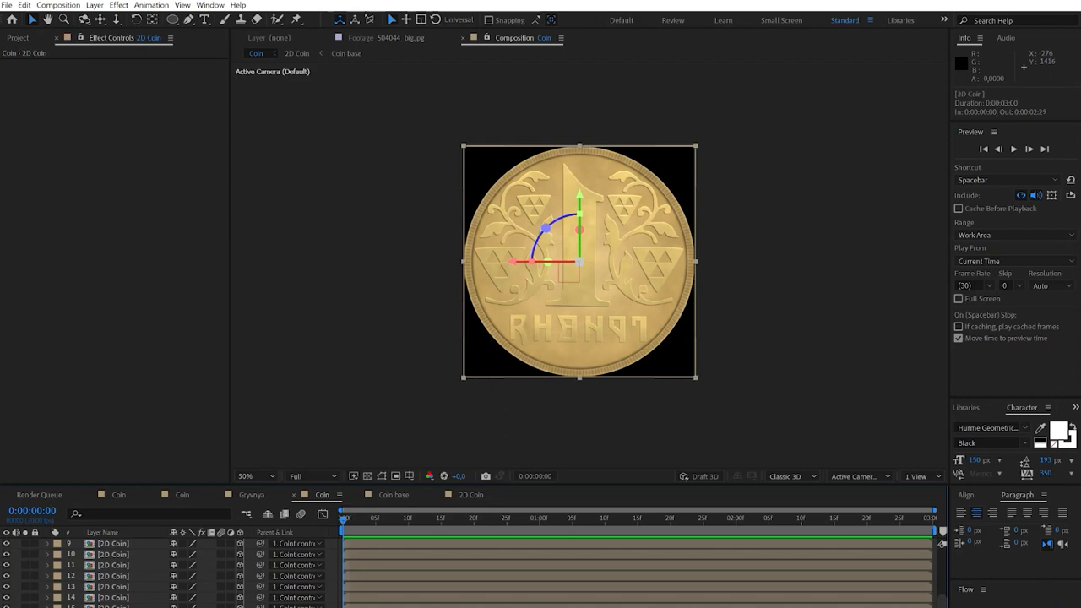
scroll("down", 3)
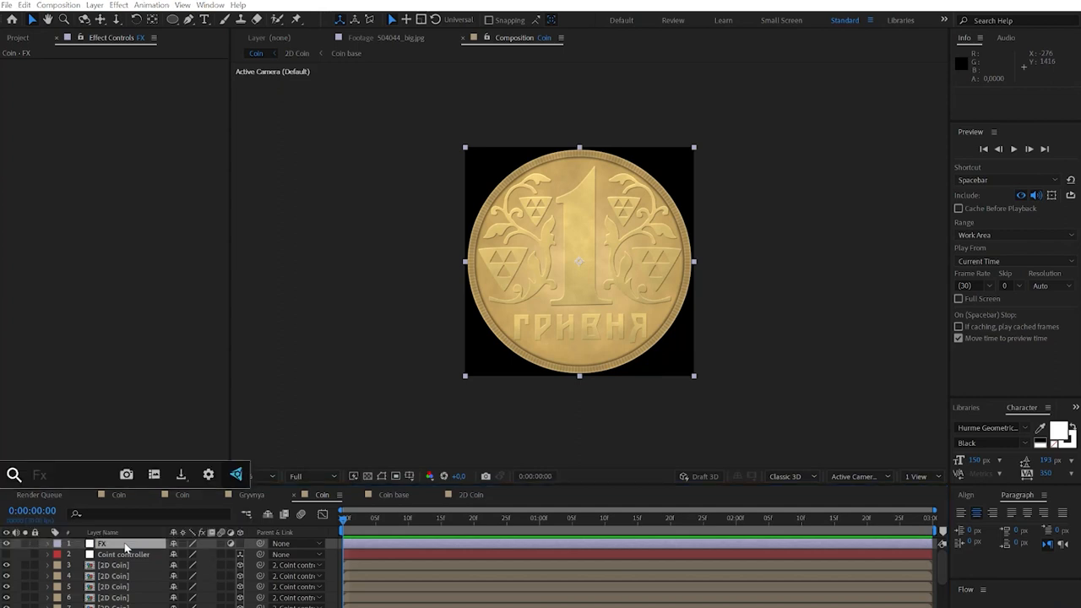
- Apply Light Sweep from Effects & Presets to the FX layer above the coin
type("light s")
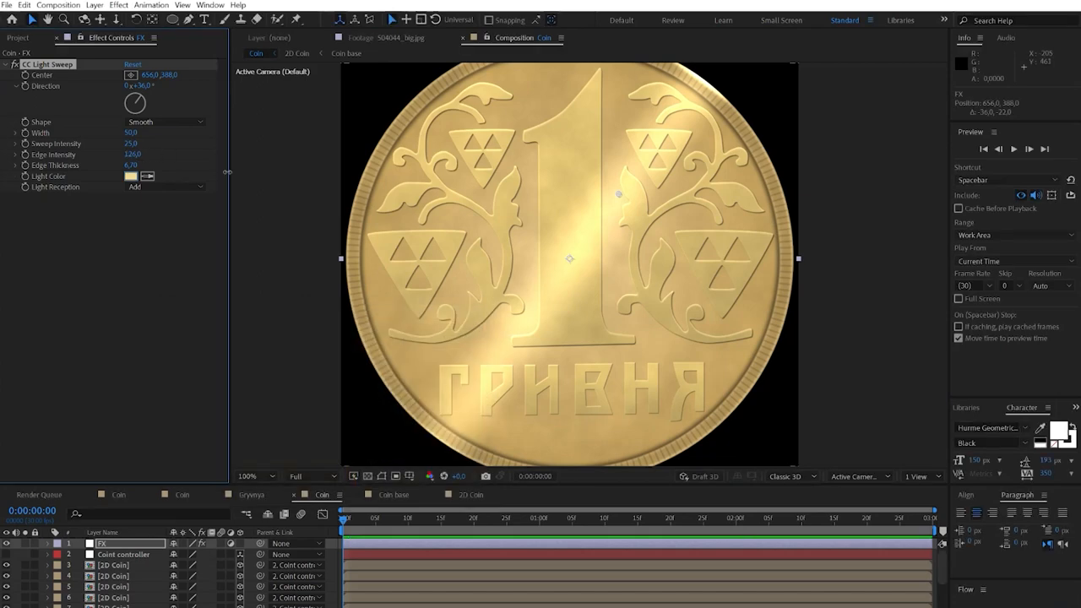
left_click(250, 476)
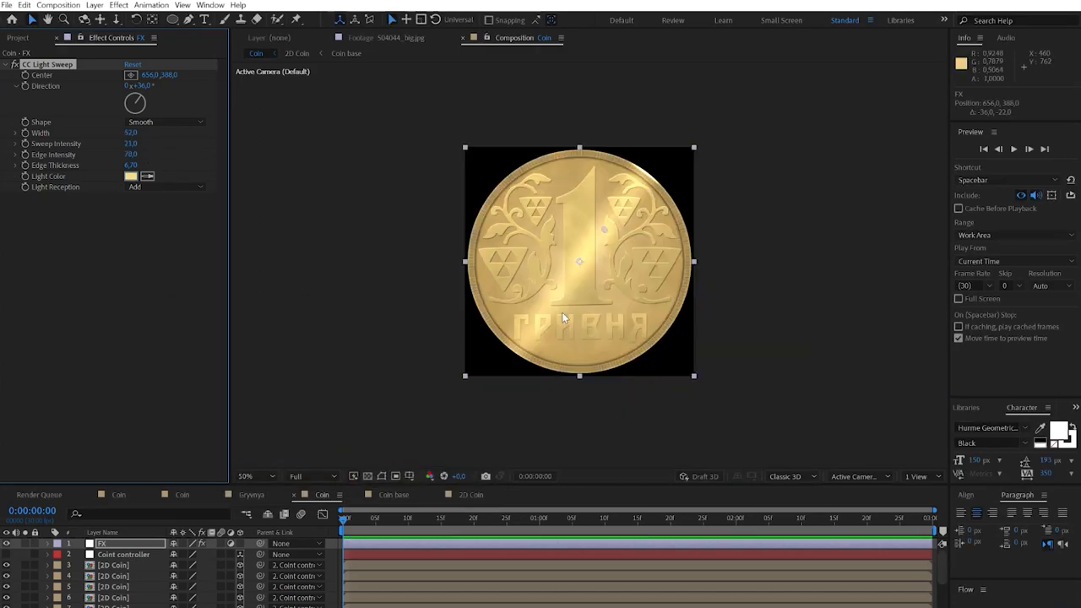
left_click(125, 554)
type("3D")
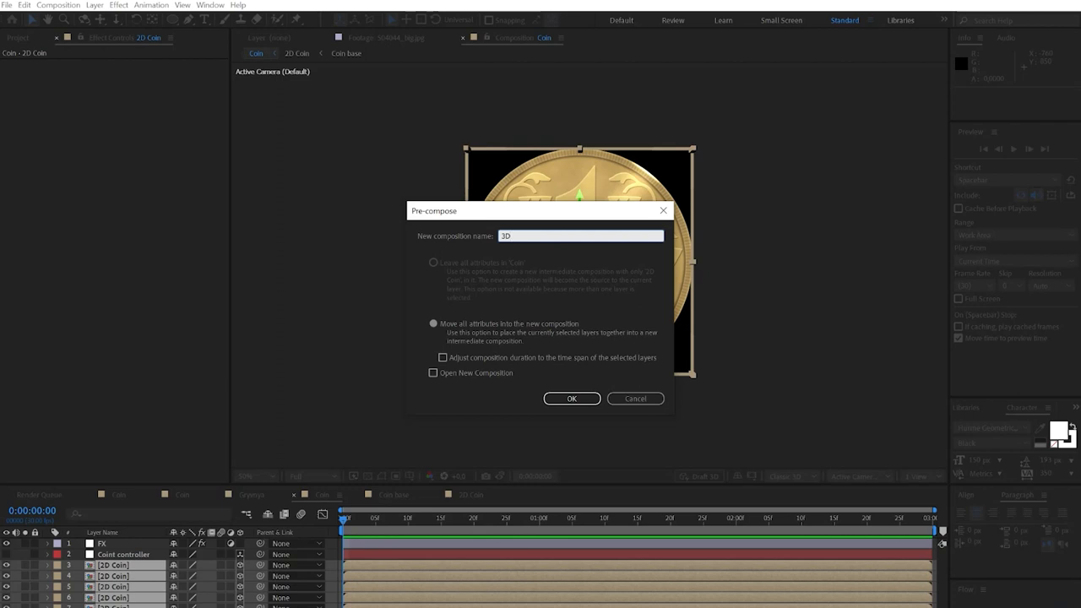
- Pre-compose the coin layers as 3D and undock its timeline panel into its own window
left_click(571, 398)
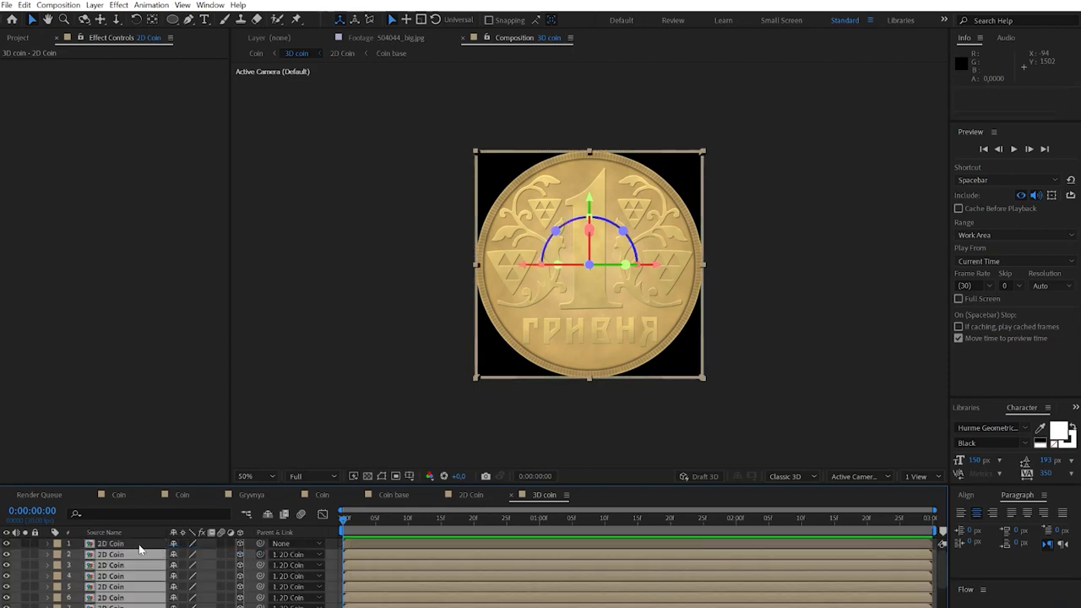
right_click(554, 496)
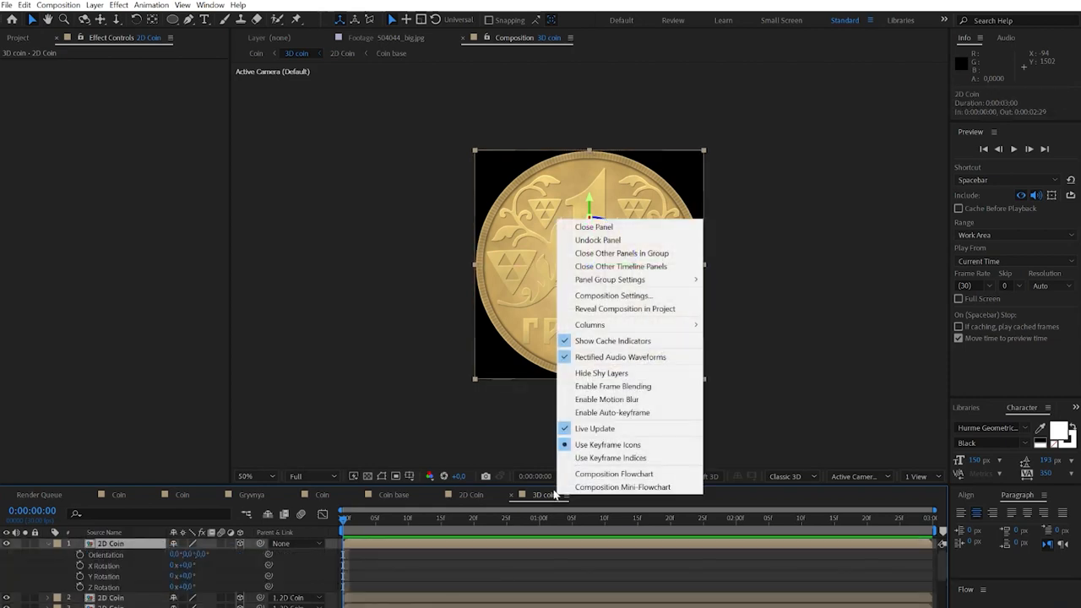
left_click(598, 240)
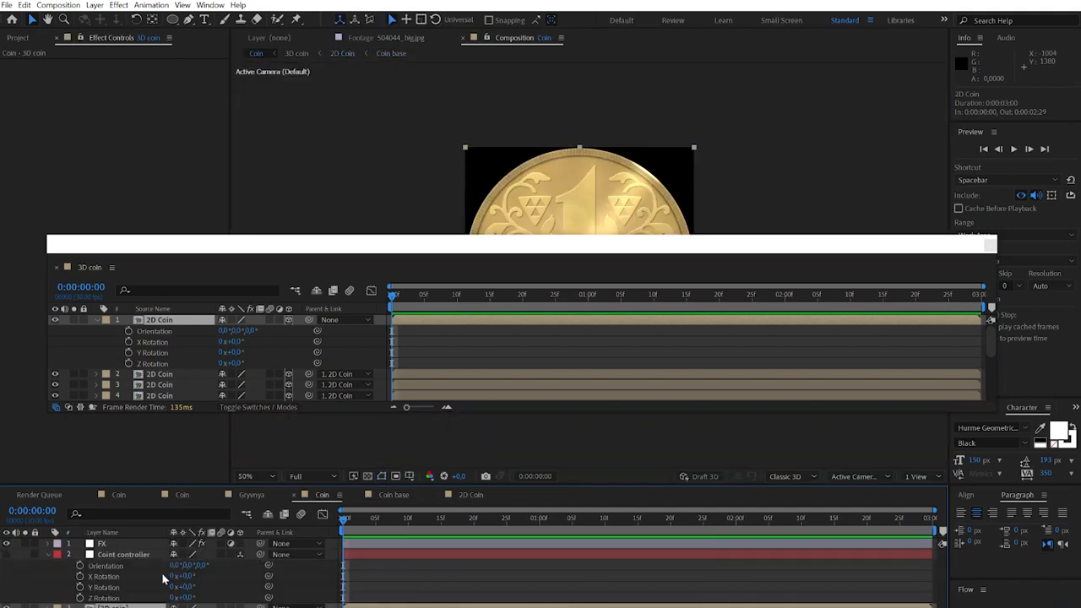
left_click(123, 554)
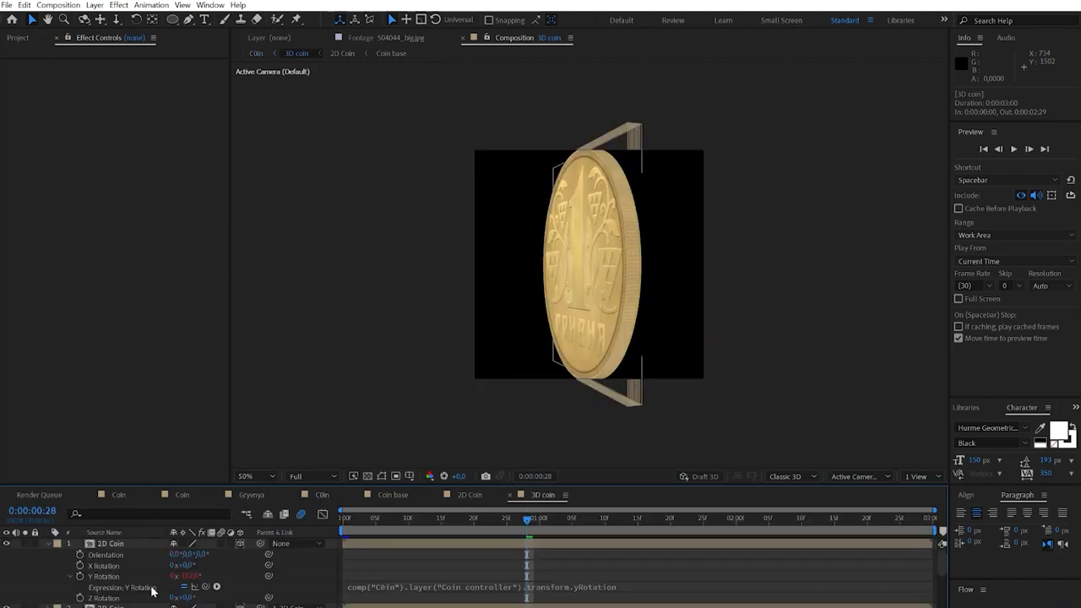
- Link the 3D coin's Y rotation to the Coin controller and reach the Composition Settings Advanced panel
left_click(110, 544)
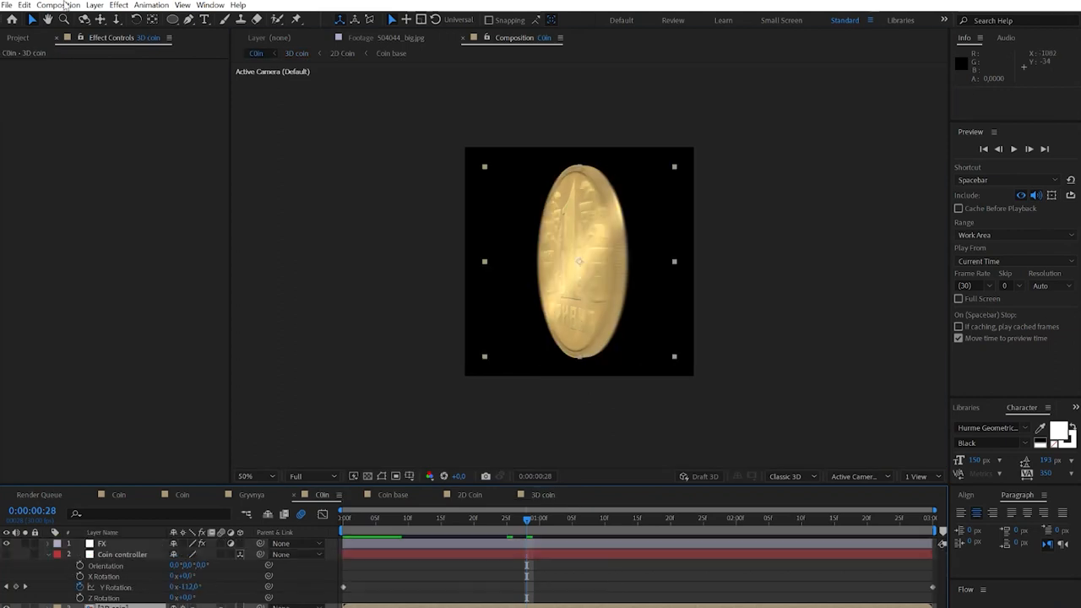
left_click(58, 5)
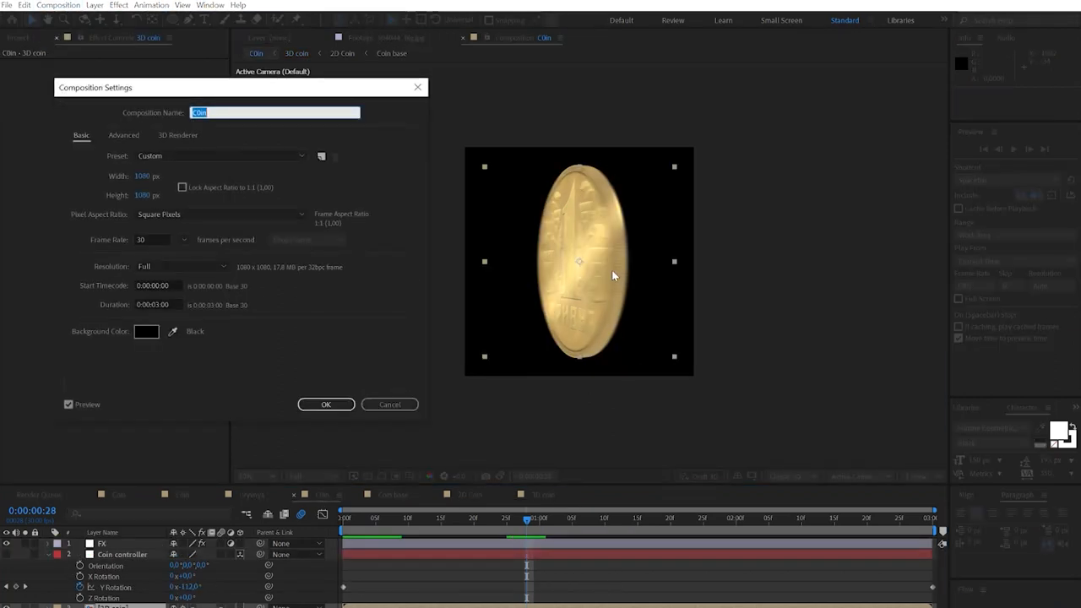
left_click(123, 135)
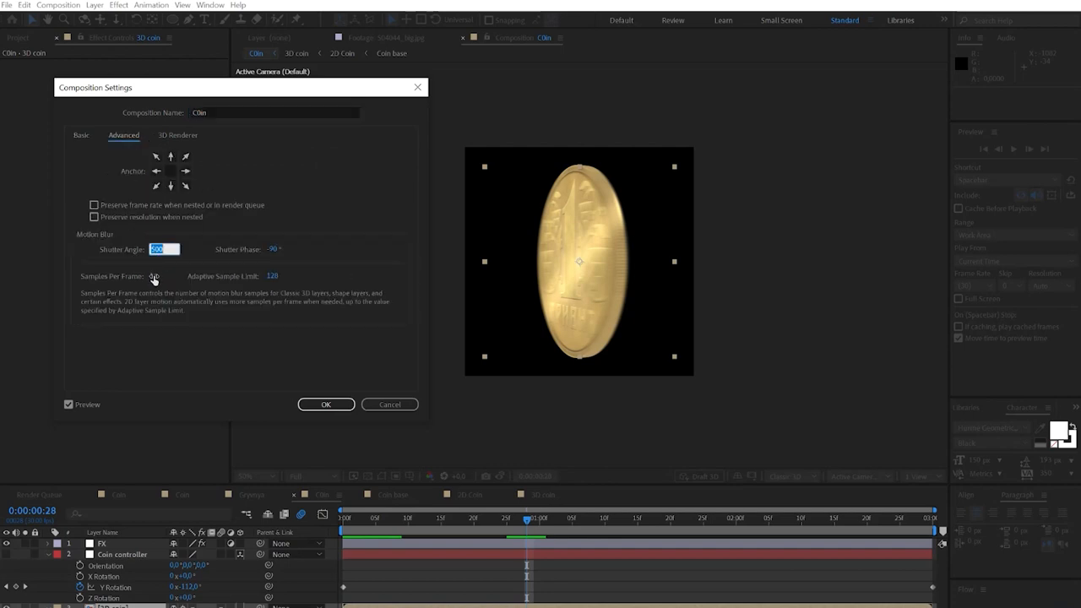
- Raise motion blur samples per frame and set the Shutter Angle to 200°, then apply
left_click(165, 277)
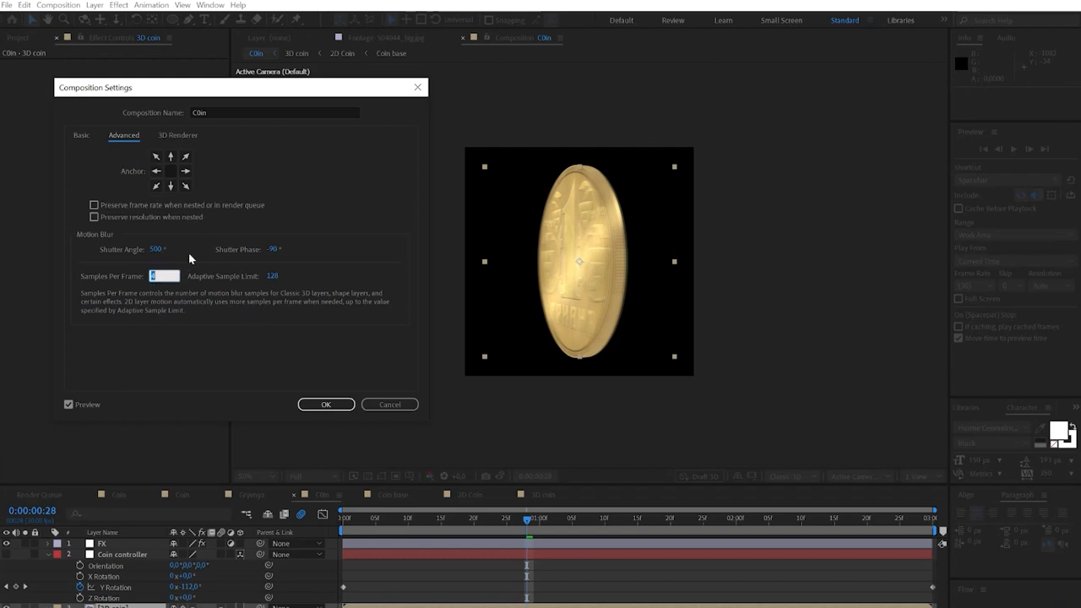
type("0")
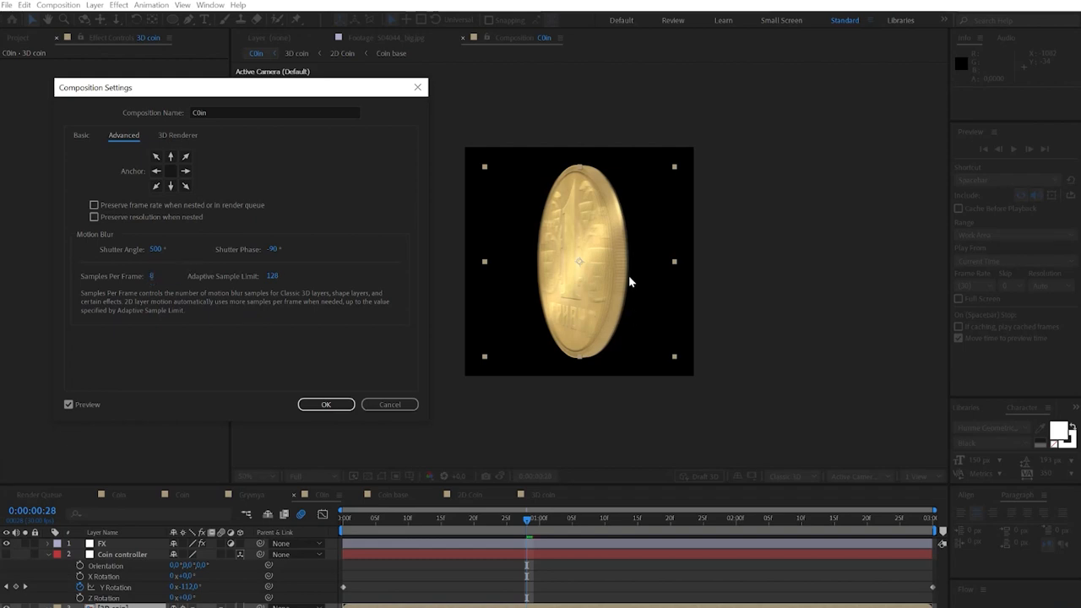
left_click(162, 249)
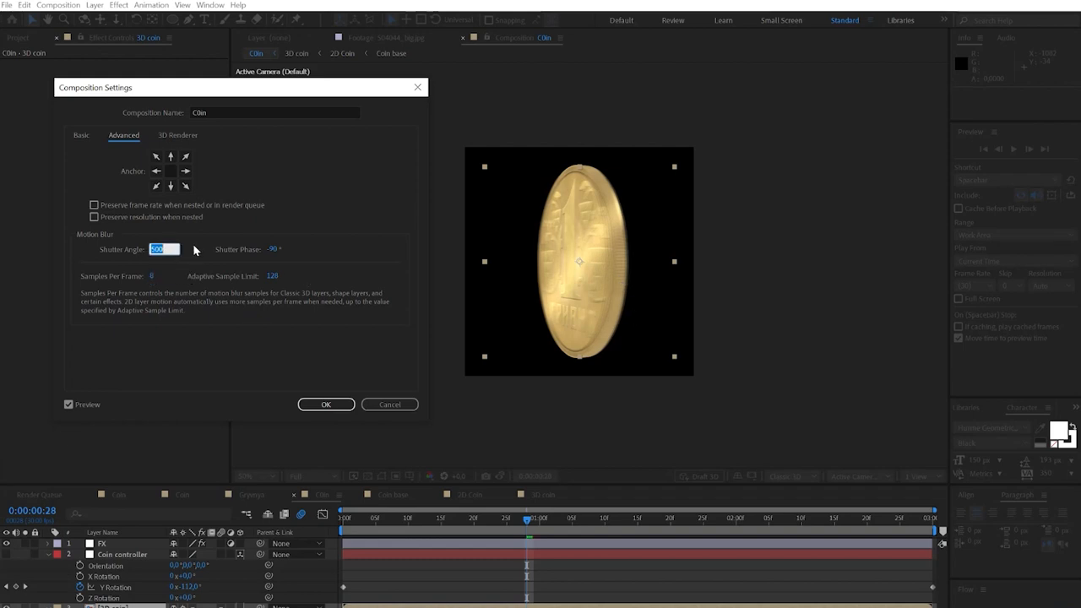
type("200")
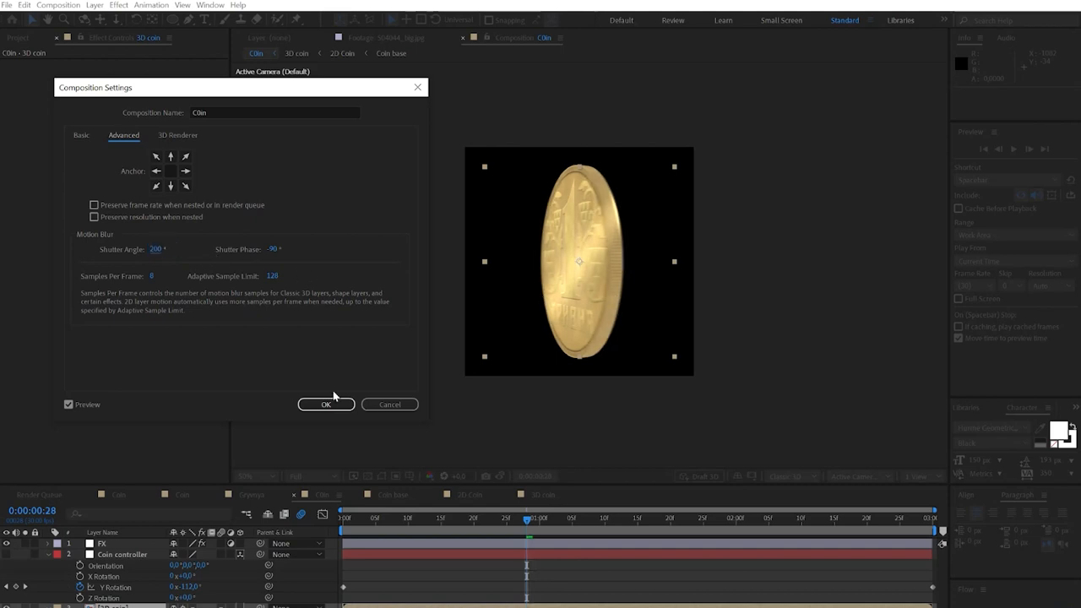
left_click(326, 405)
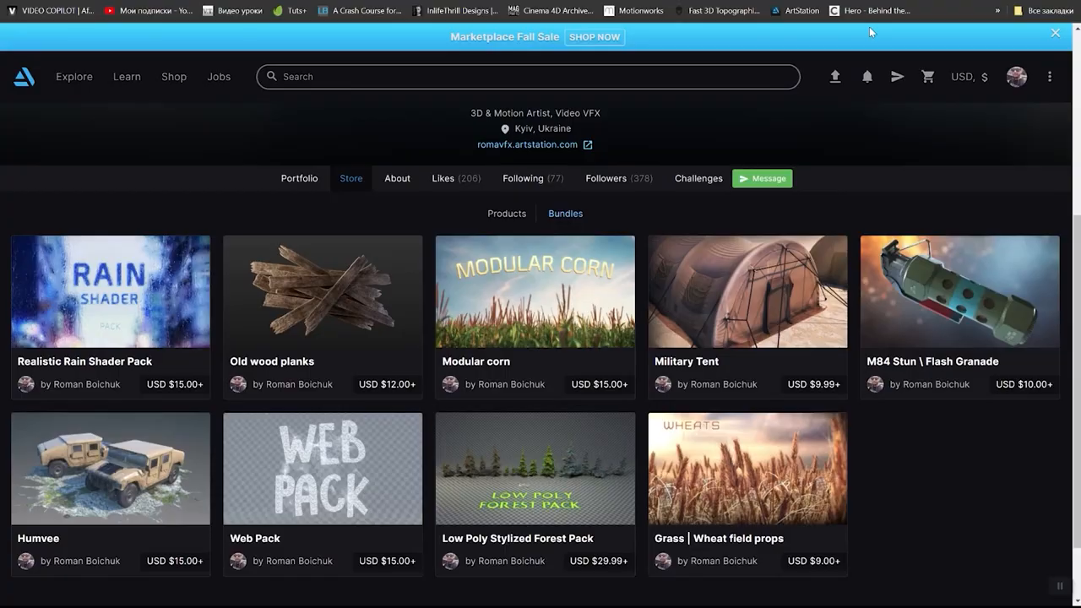
mouse_move(132, 328)
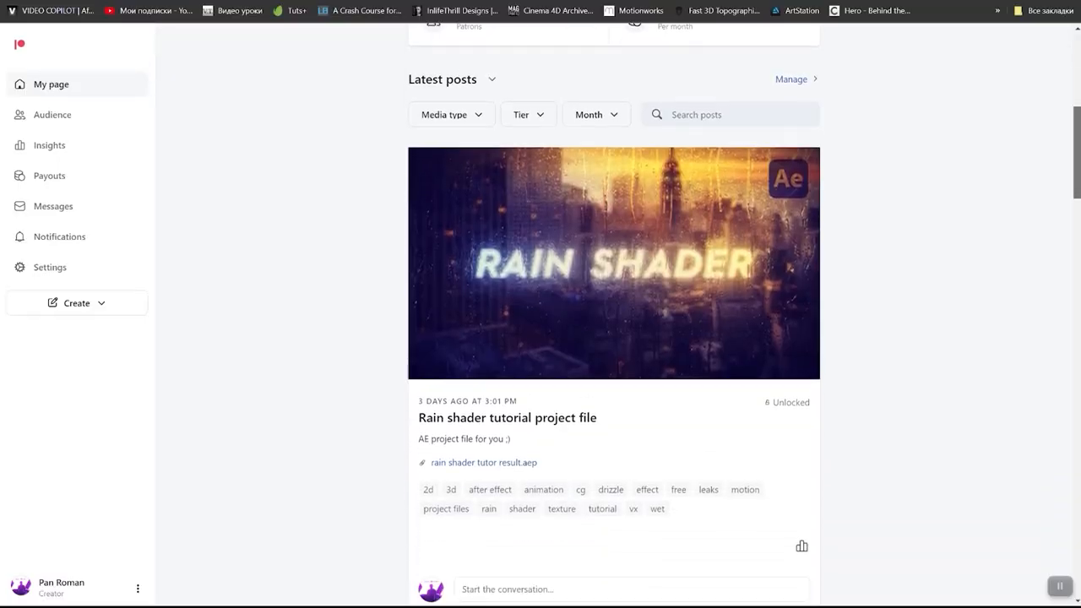
- Scroll through the Patreon creator's latest posts, including the Rain Shader tutorial
scroll("down", 3)
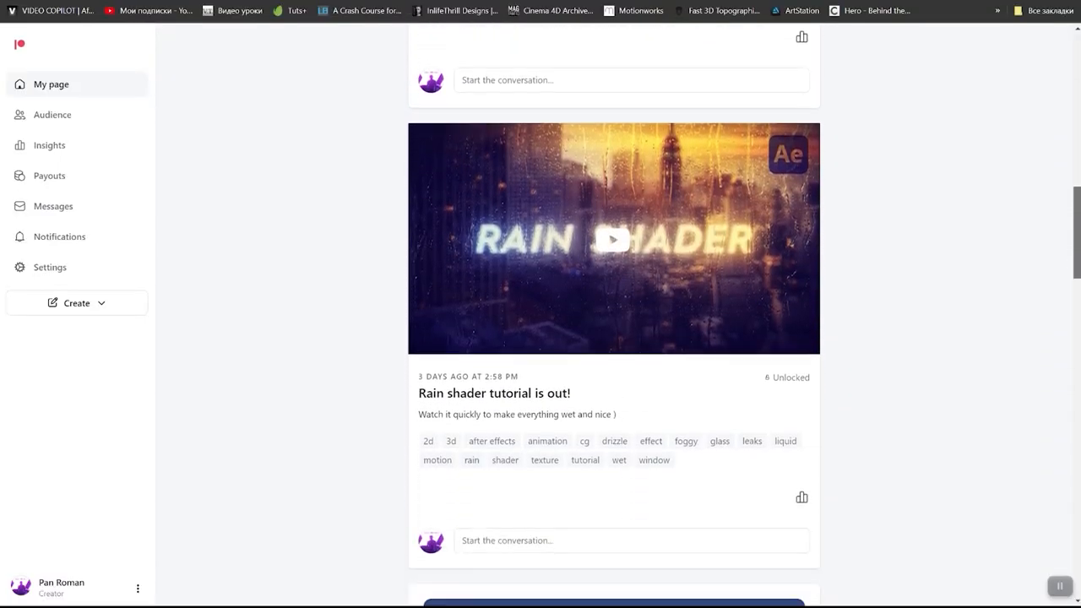
scroll("down", 3)
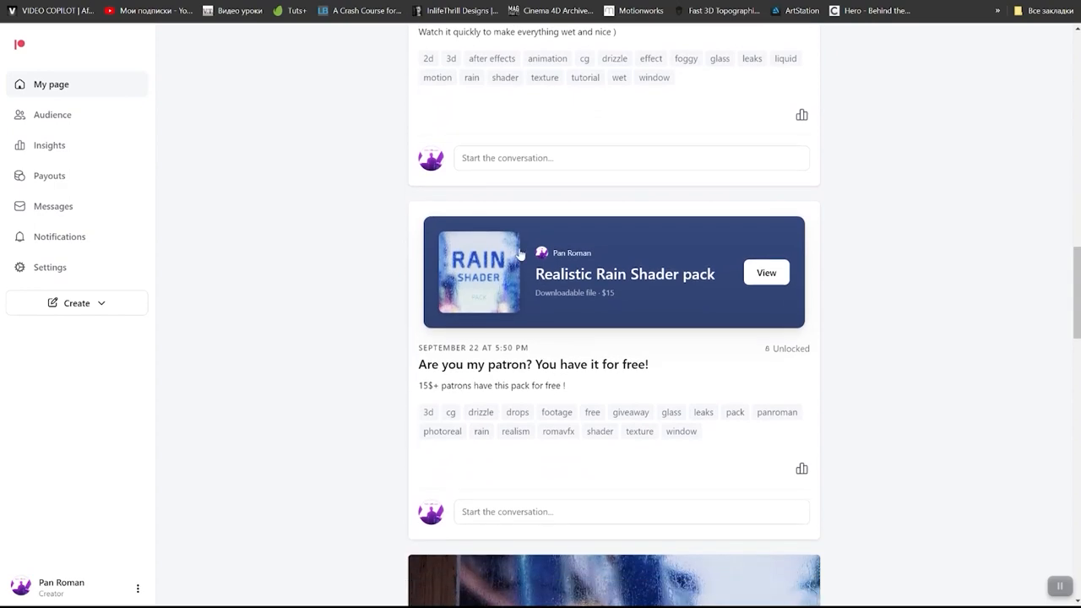